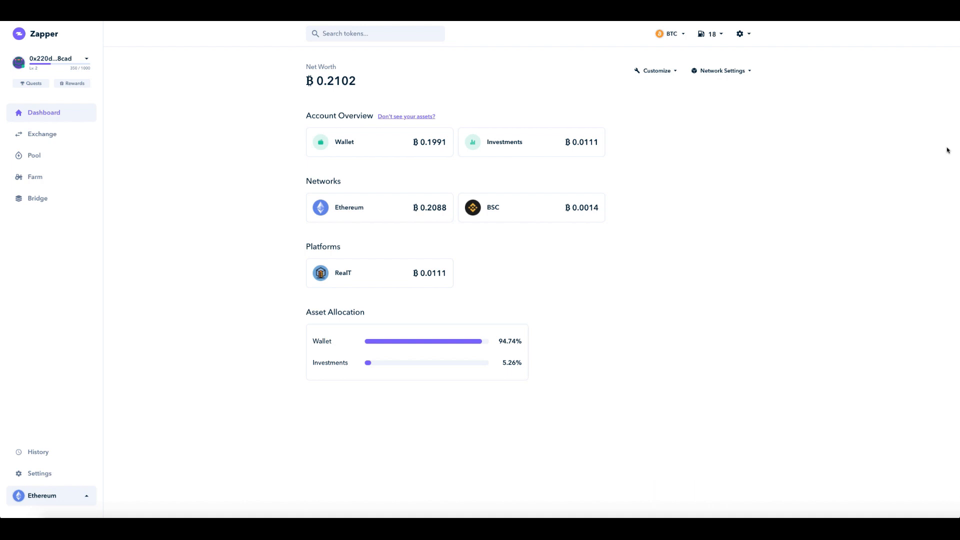
pyautogui.moveTo(942, 159)
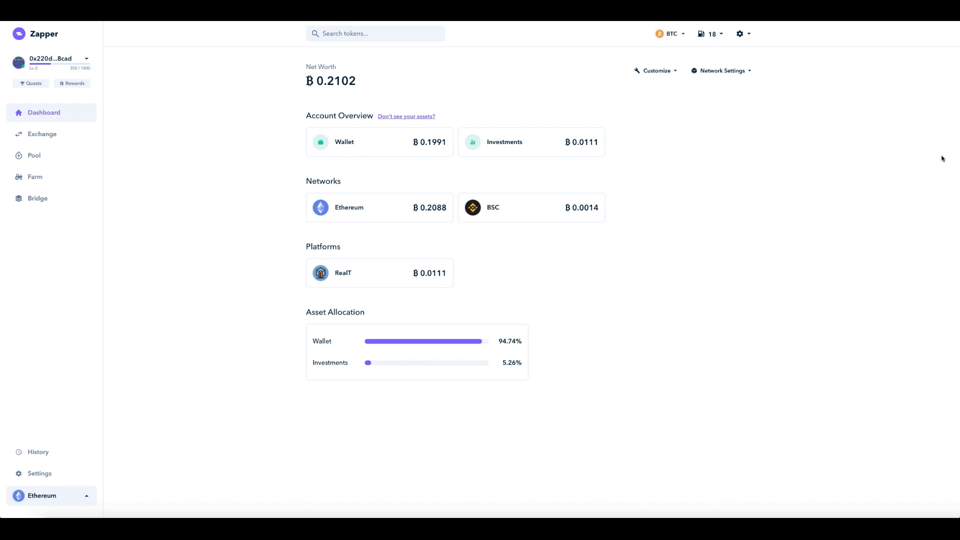
pyautogui.moveTo(929, 169)
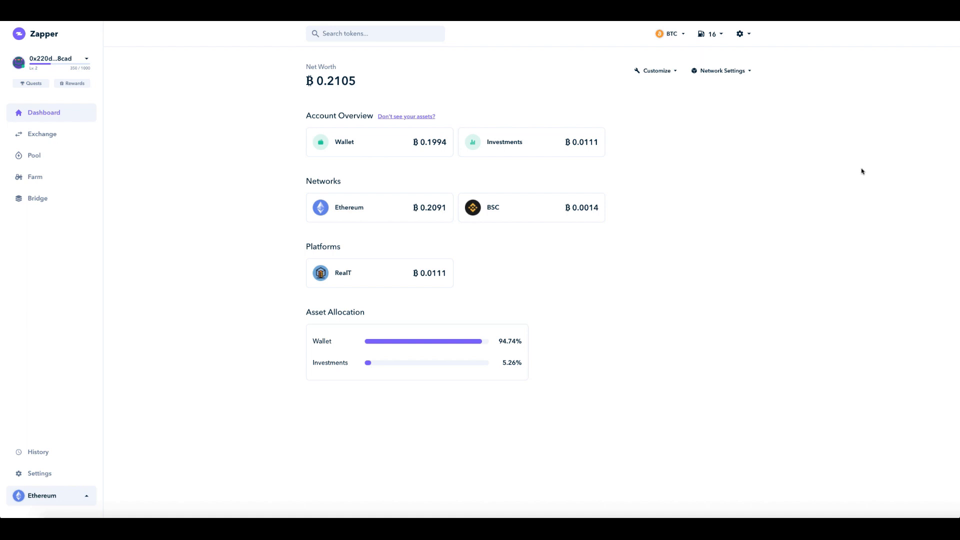
pyautogui.moveTo(865, 165)
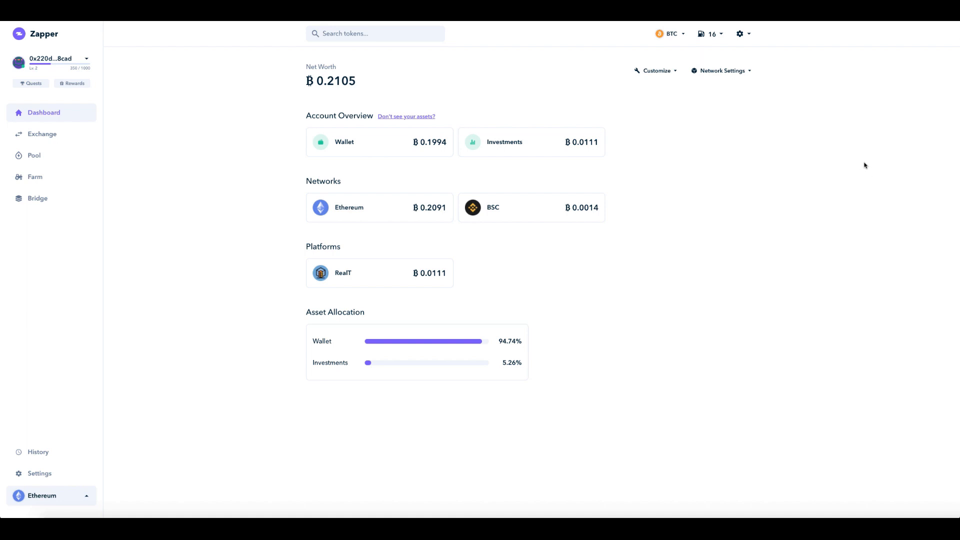
pyautogui.moveTo(568, 125)
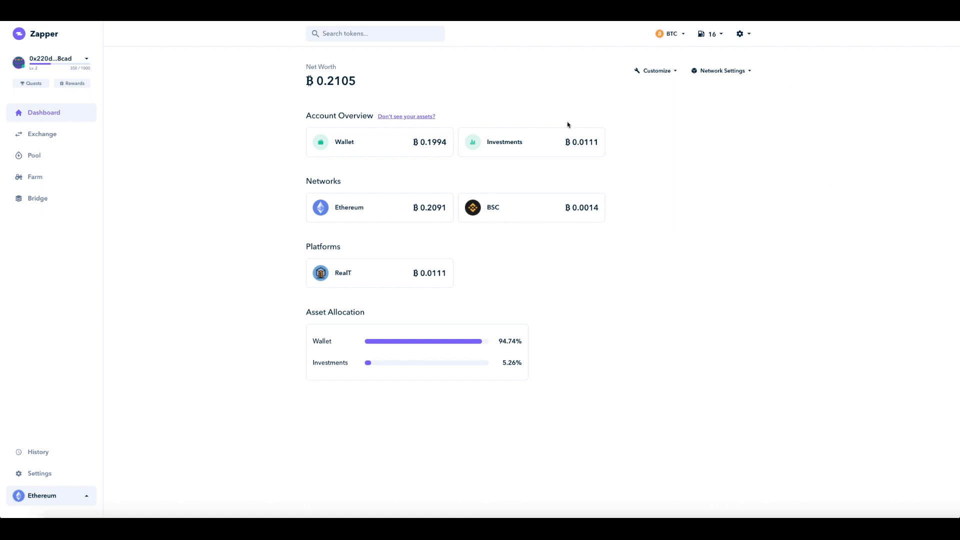
pyautogui.moveTo(271, 73)
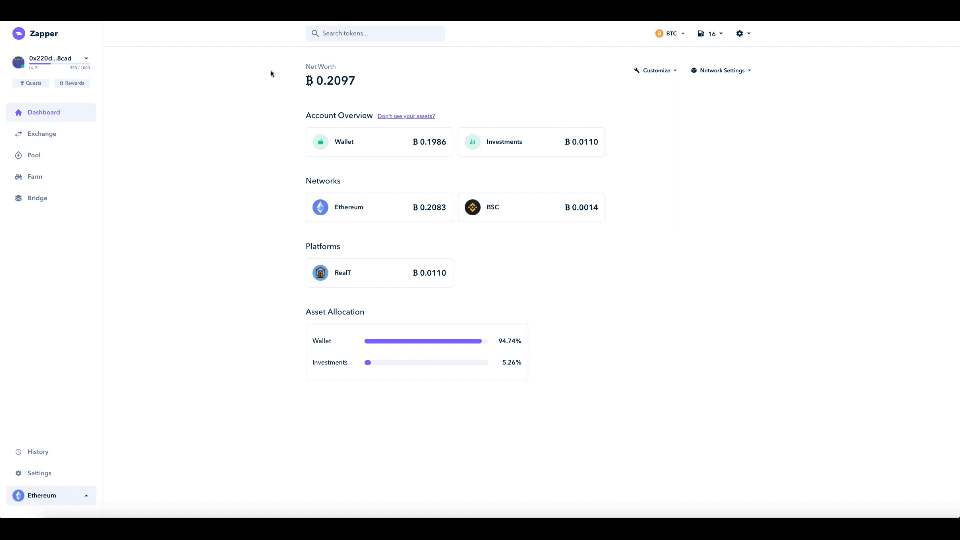
pyautogui.moveTo(239, 100)
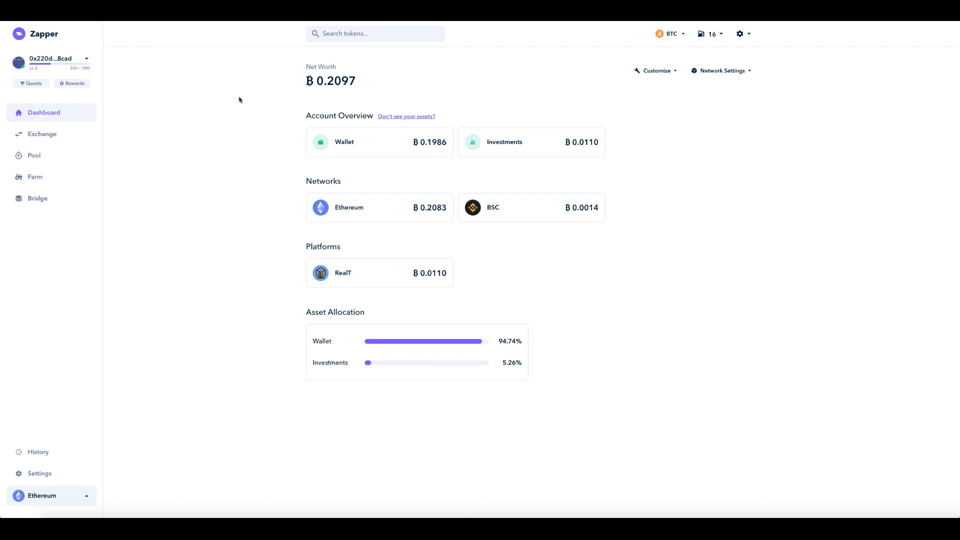
pyautogui.moveTo(297, 93)
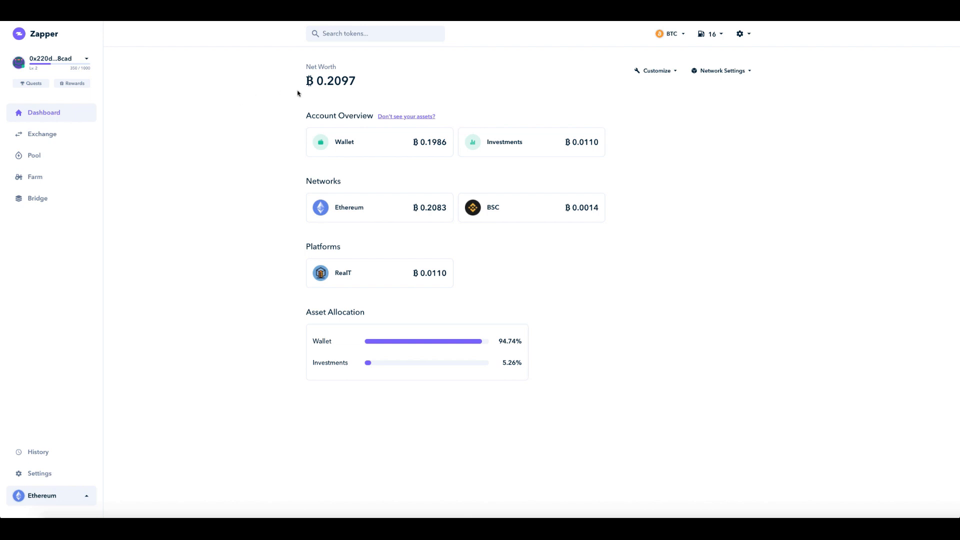
pyautogui.moveTo(146, 107)
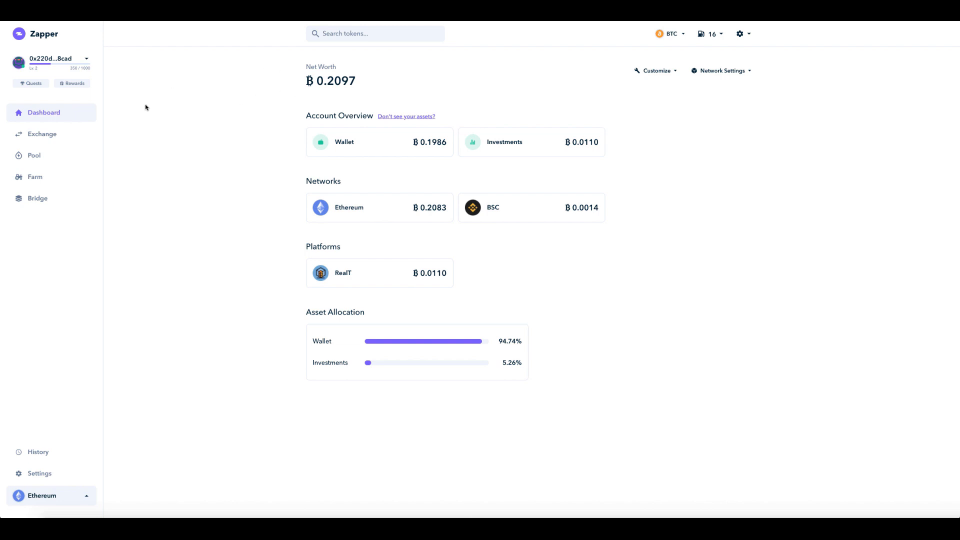
pyautogui.moveTo(366, 310)
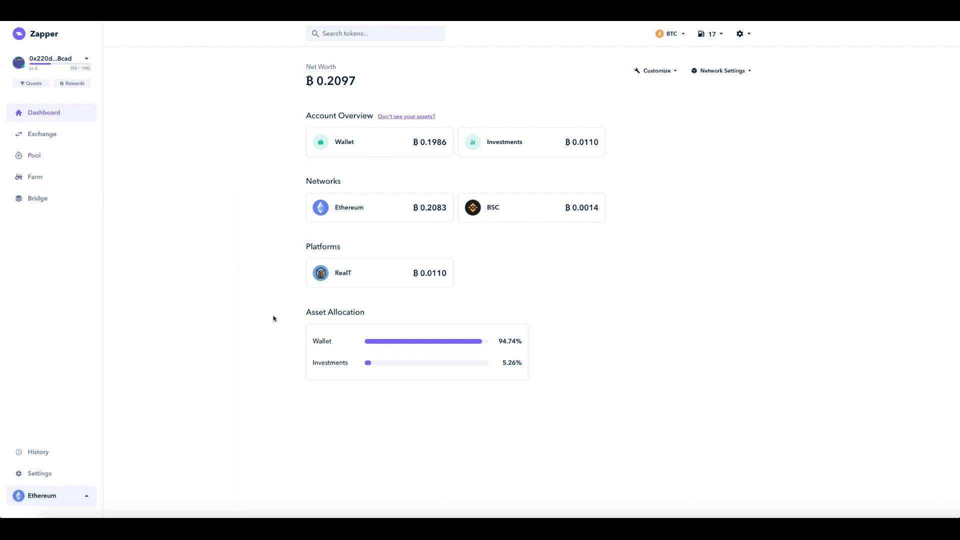
pyautogui.moveTo(616, 232)
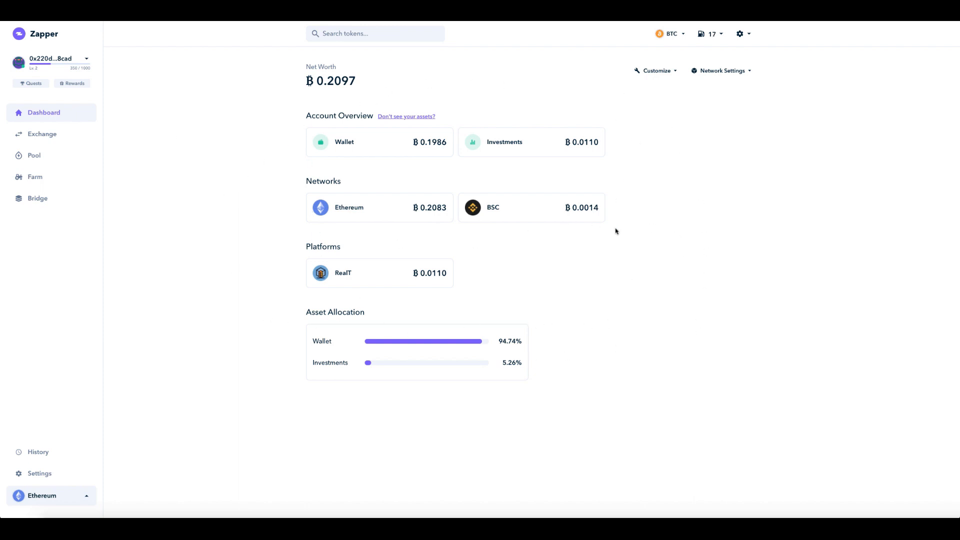
pyautogui.moveTo(47, 96)
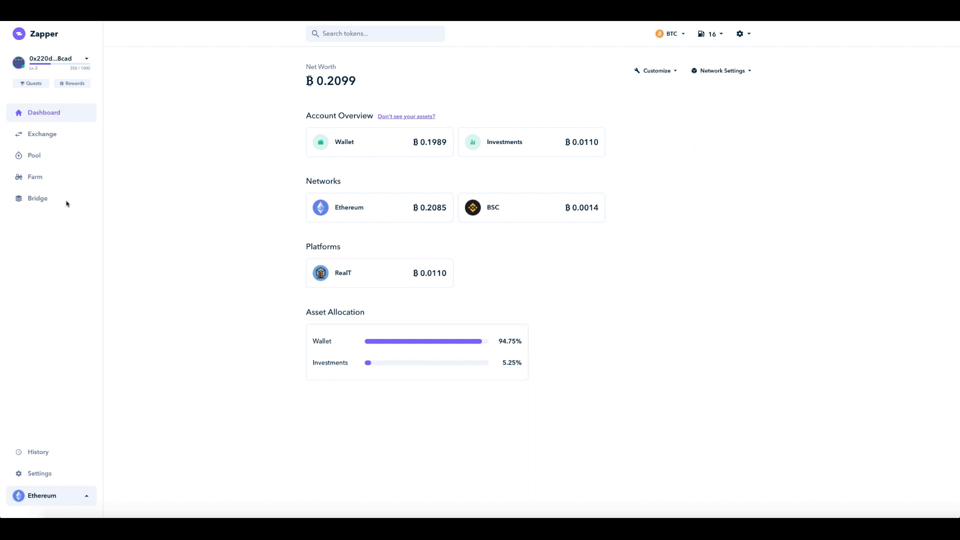
# Fill the bridge form with the maximum 4.44558 MATIC, receiving MATIC on Polygon.
pyautogui.click(37, 199)
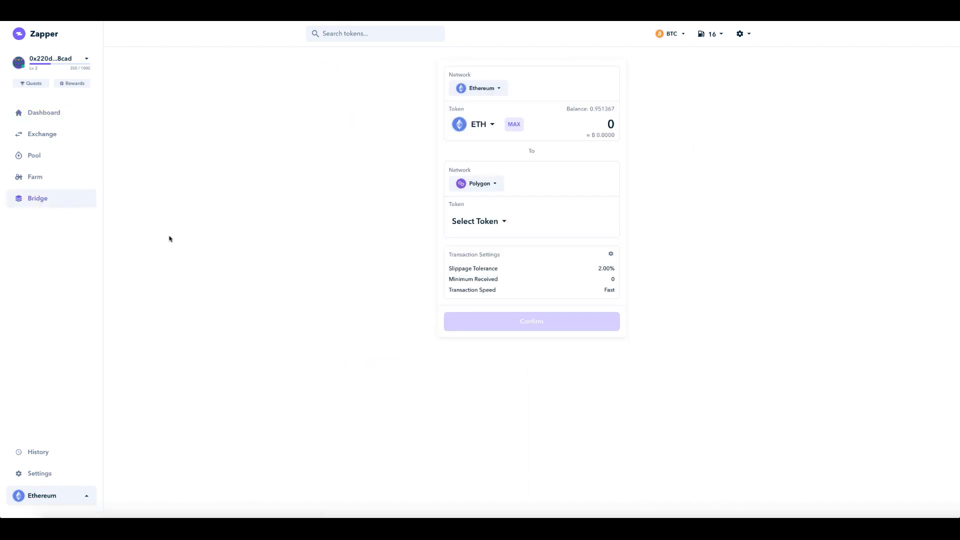
pyautogui.moveTo(478, 87)
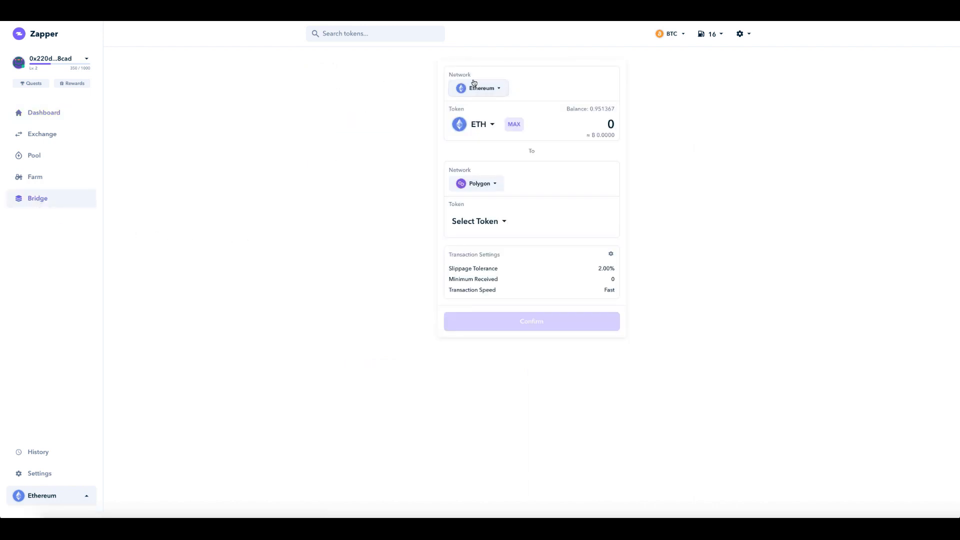
pyautogui.moveTo(485, 192)
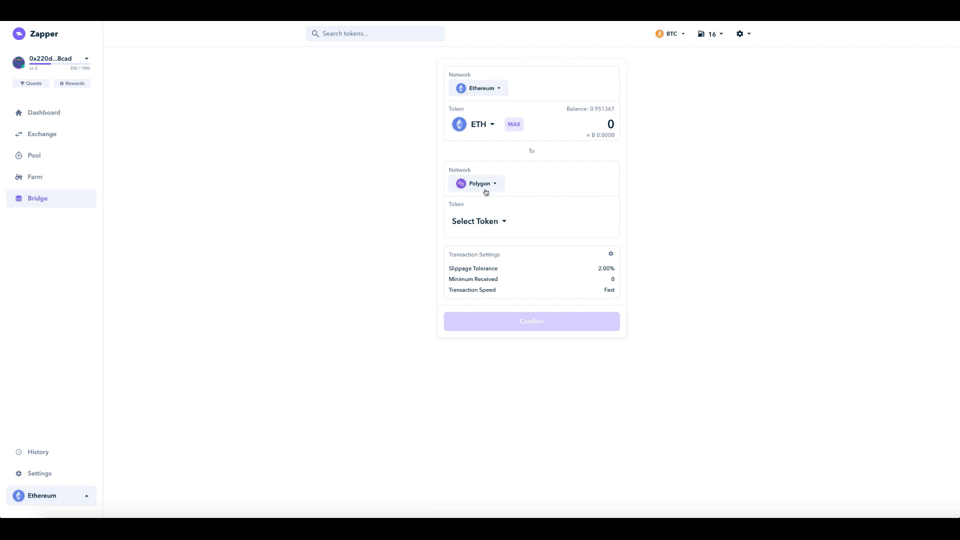
pyautogui.moveTo(496, 138)
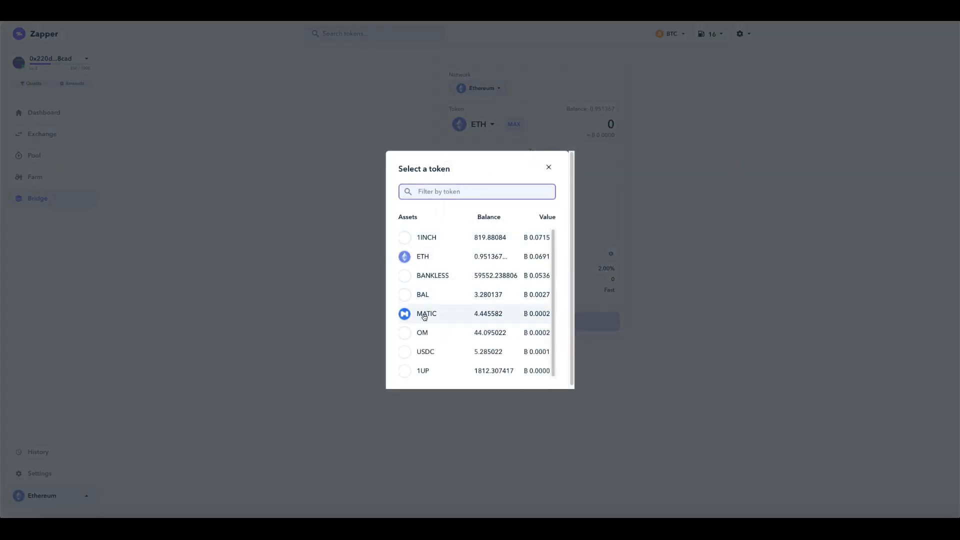
pyautogui.click(426, 313)
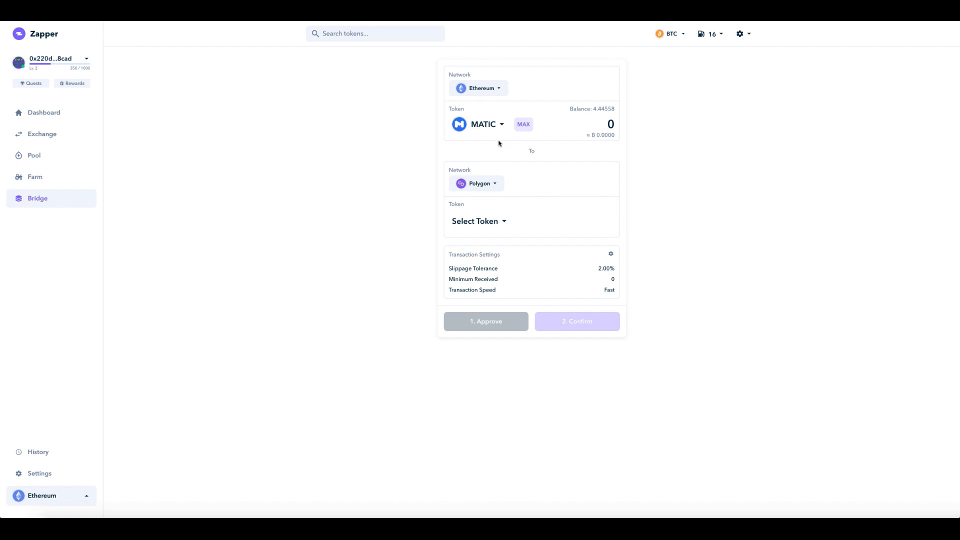
pyautogui.click(609, 124)
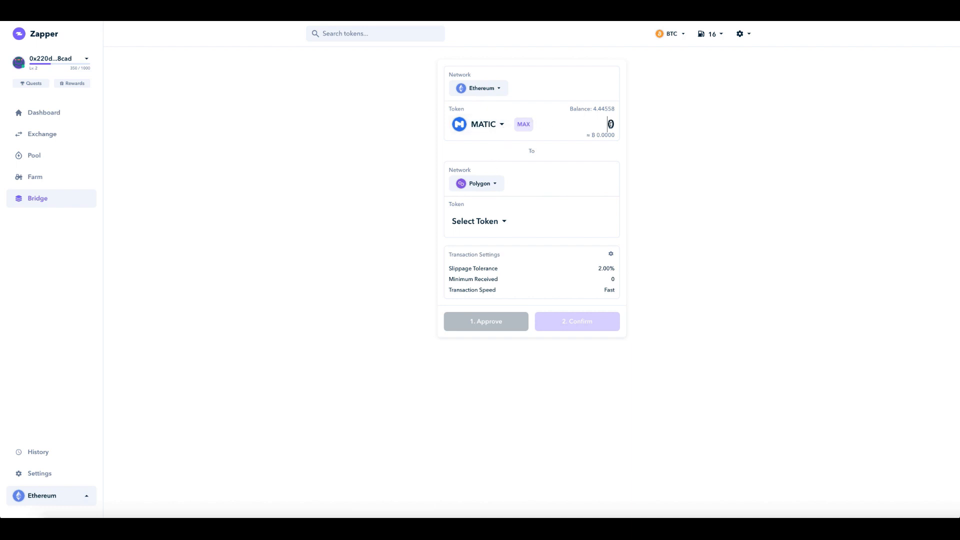
pyautogui.click(523, 124)
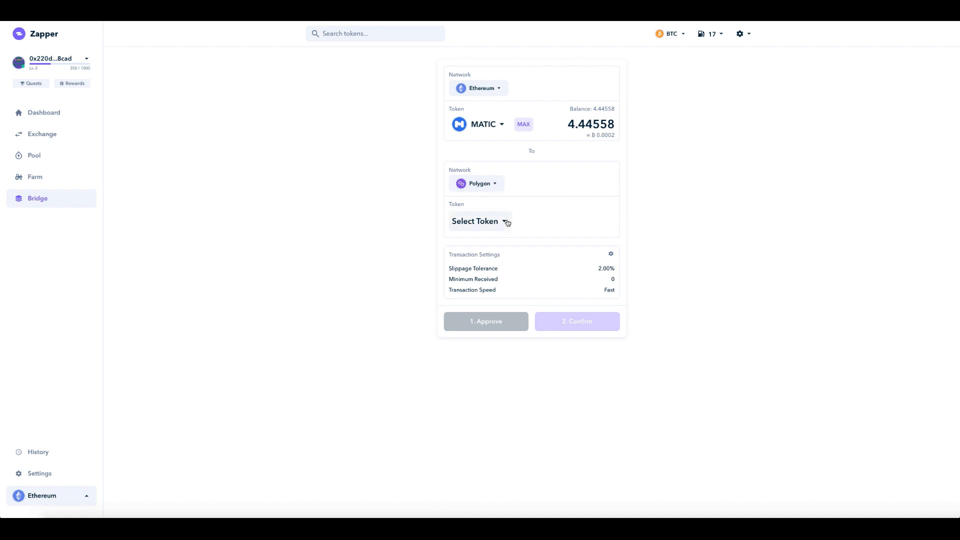
pyautogui.click(474, 221)
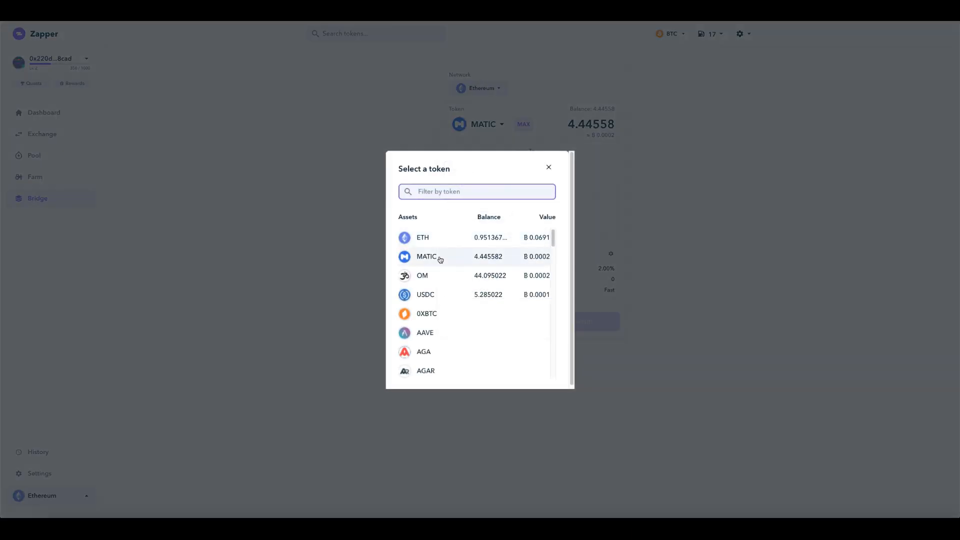
pyautogui.click(427, 256)
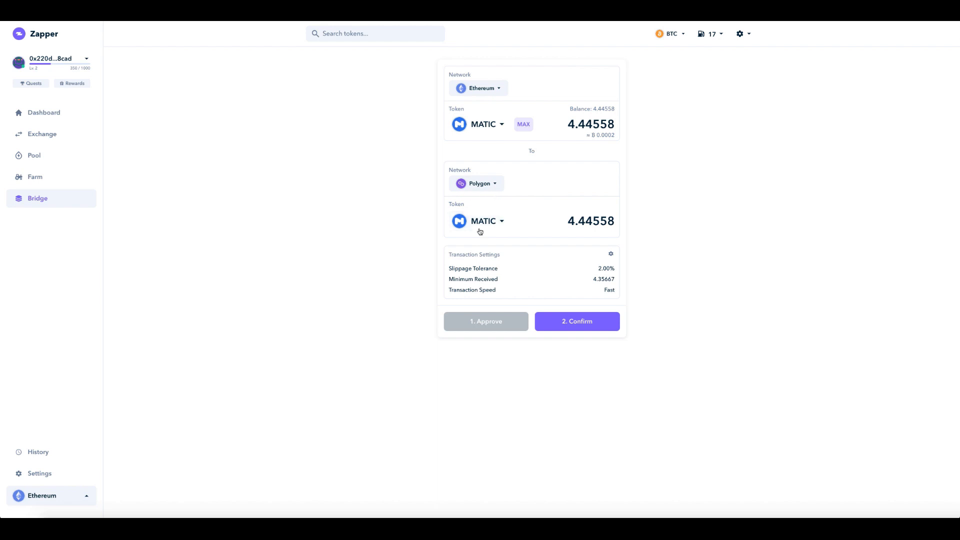
pyautogui.moveTo(693, 253)
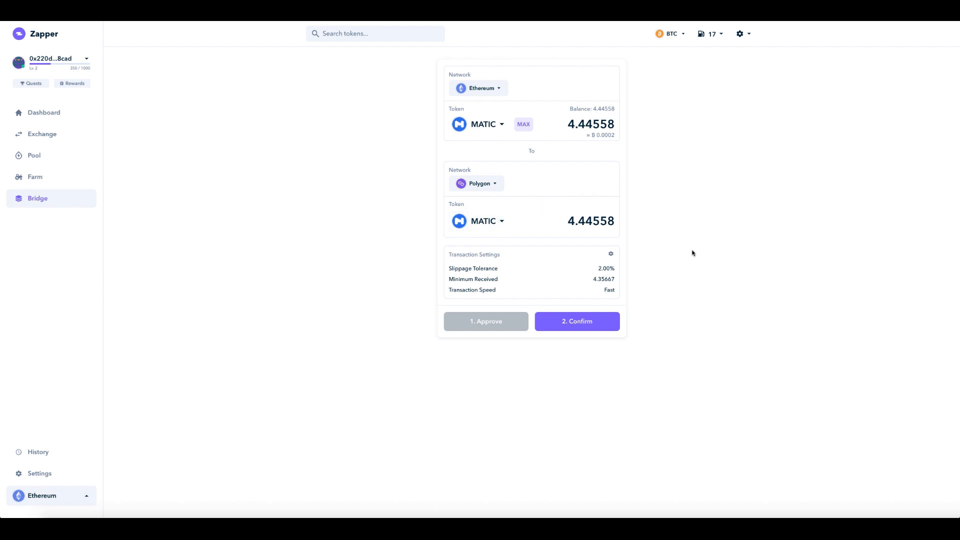
pyautogui.moveTo(589, 273)
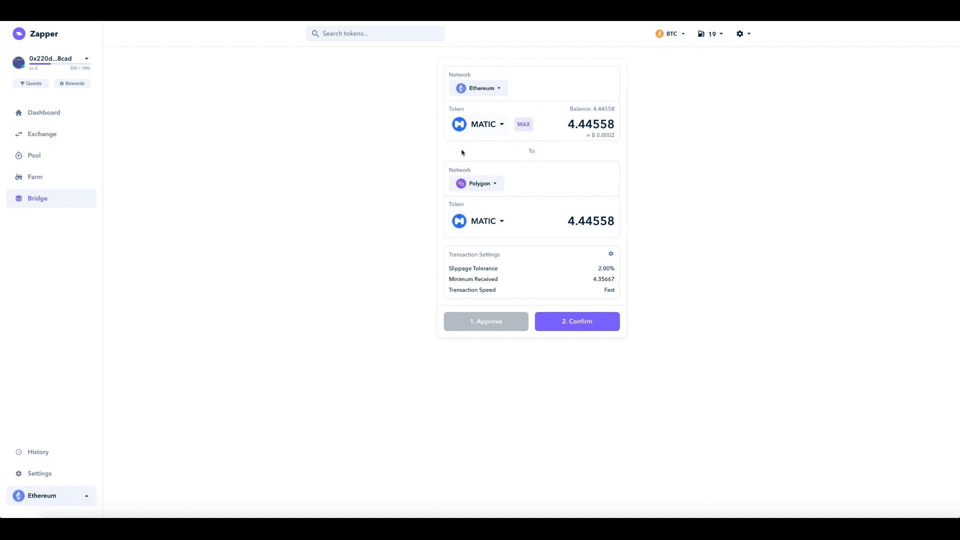
pyautogui.moveTo(545, 141)
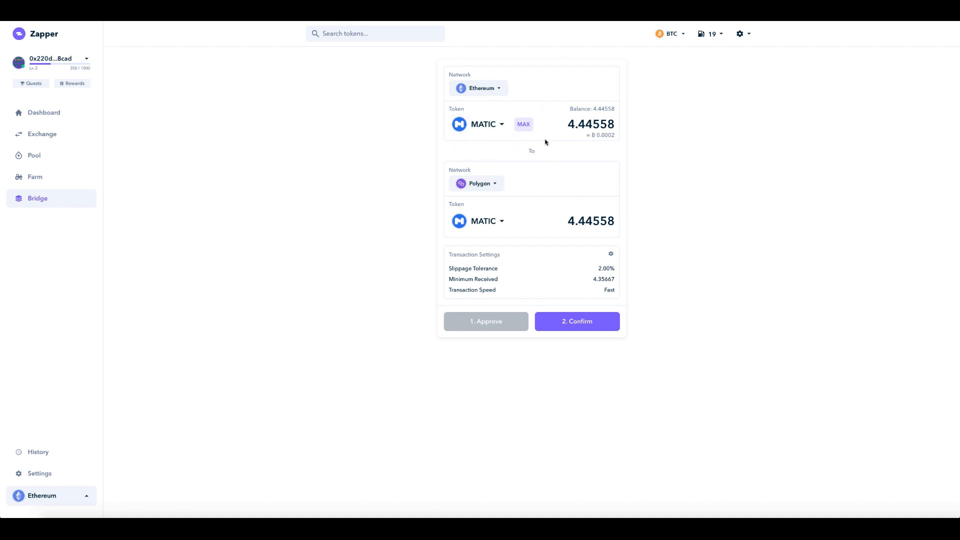
pyautogui.moveTo(500, 140)
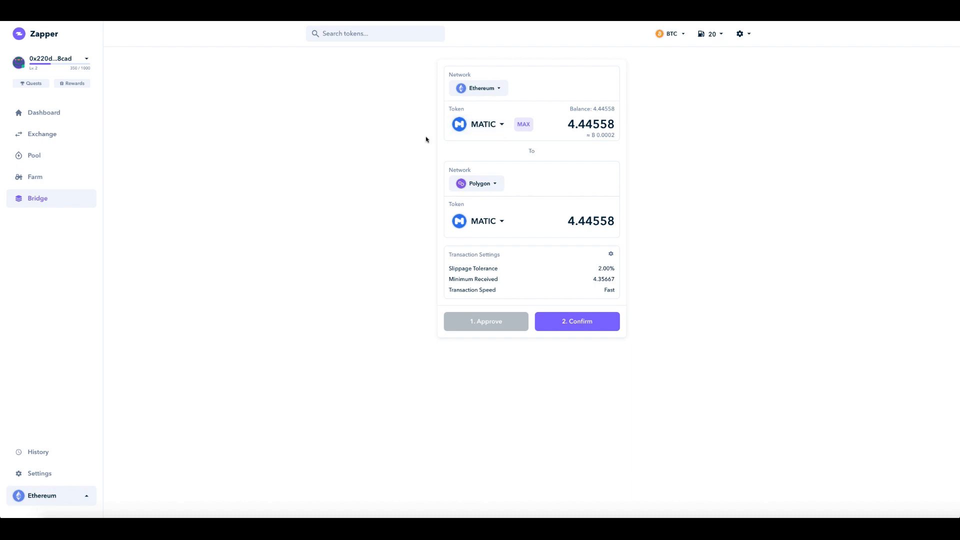
pyautogui.moveTo(413, 139)
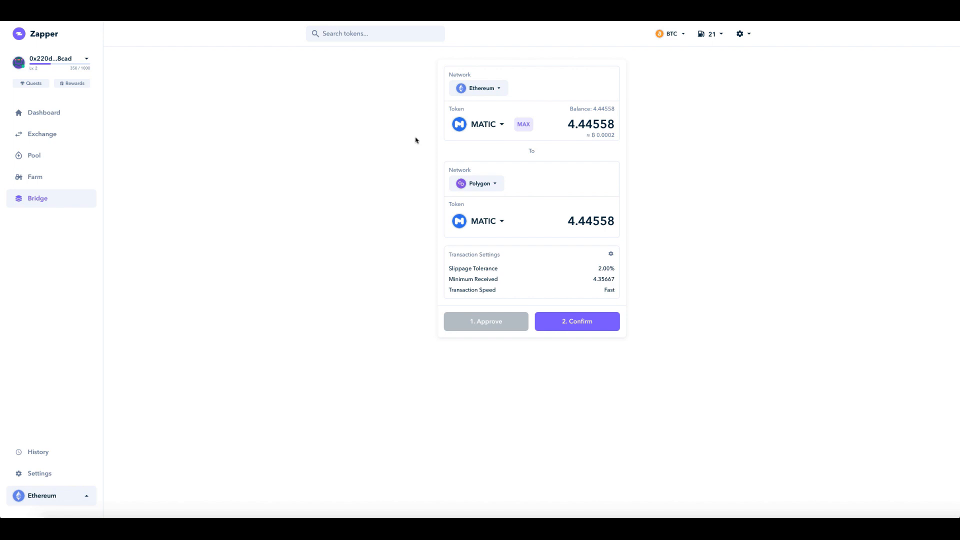
pyautogui.moveTo(429, 141)
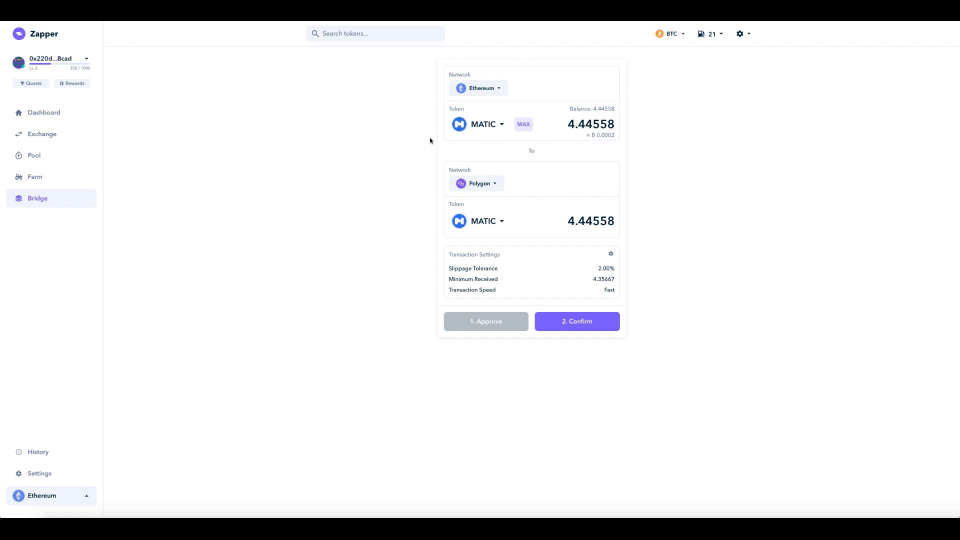
pyautogui.moveTo(428, 135)
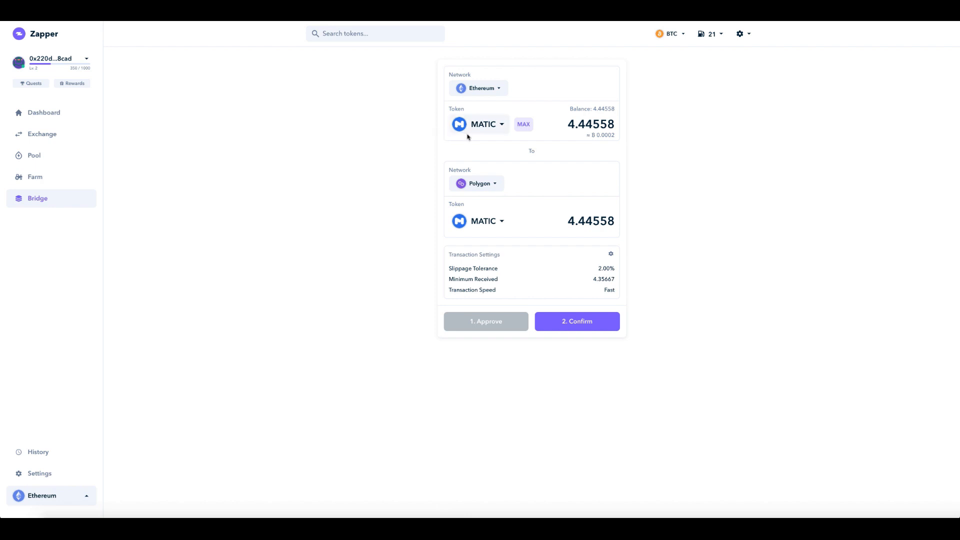
pyautogui.moveTo(514, 146)
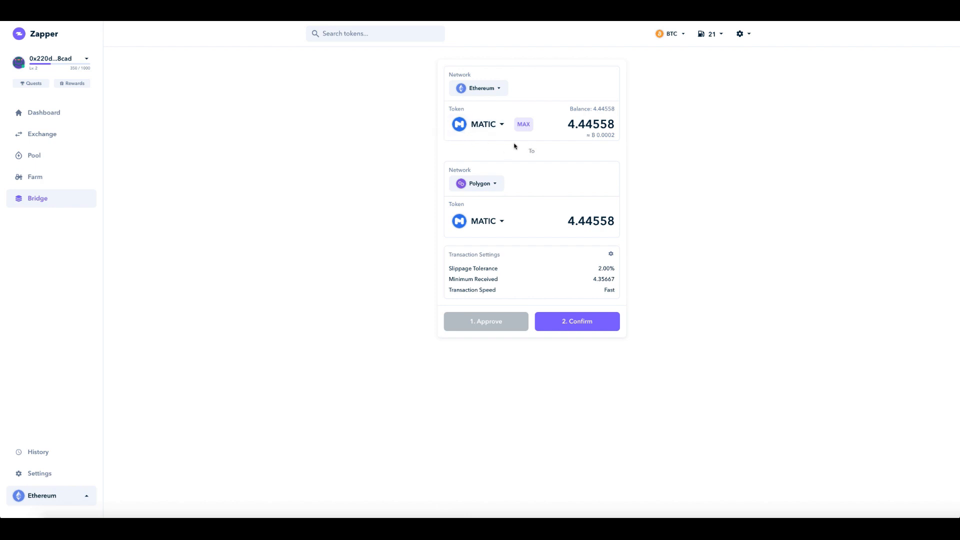
# Confirm the MATIC bridge transfer and approve its deposit transaction and gas fee in MetaMask.
pyautogui.click(576, 321)
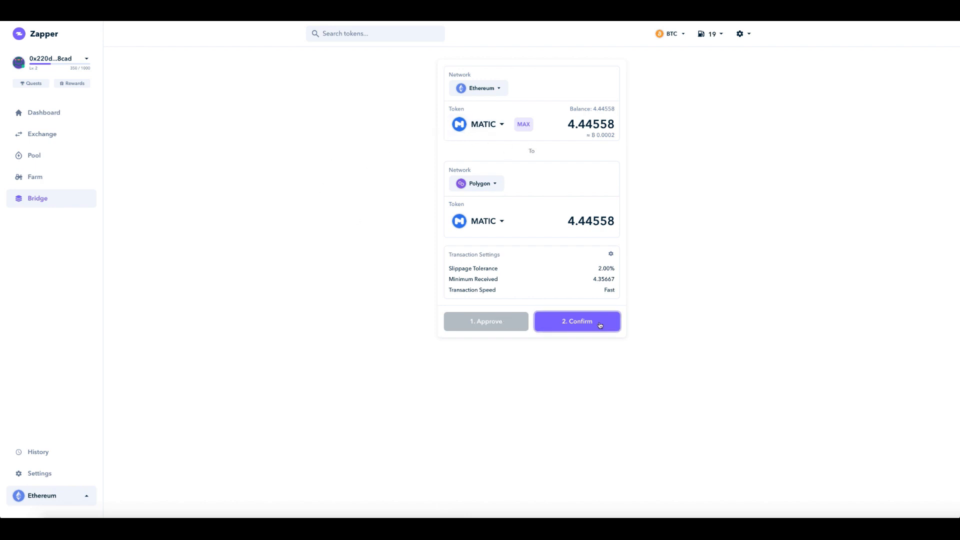
pyautogui.click(576, 321)
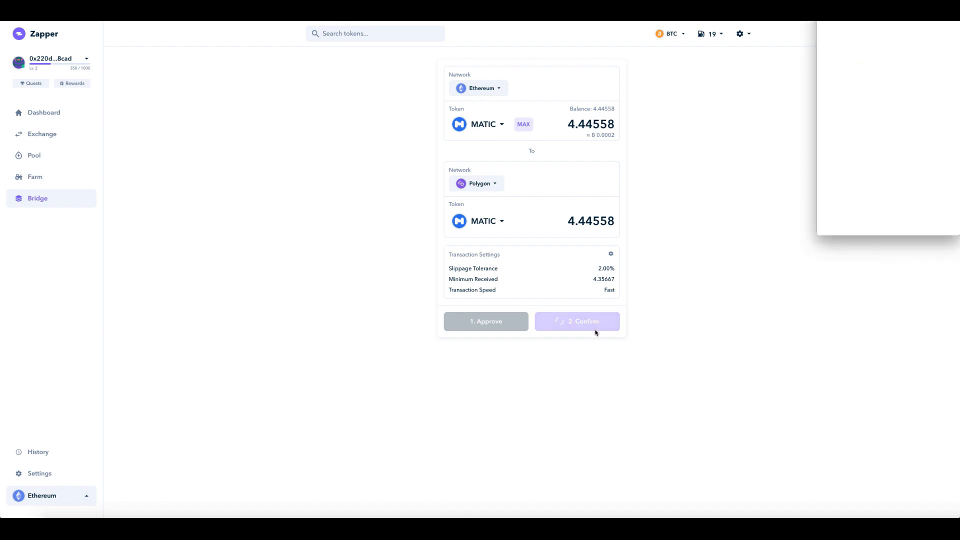
pyautogui.click(576, 321)
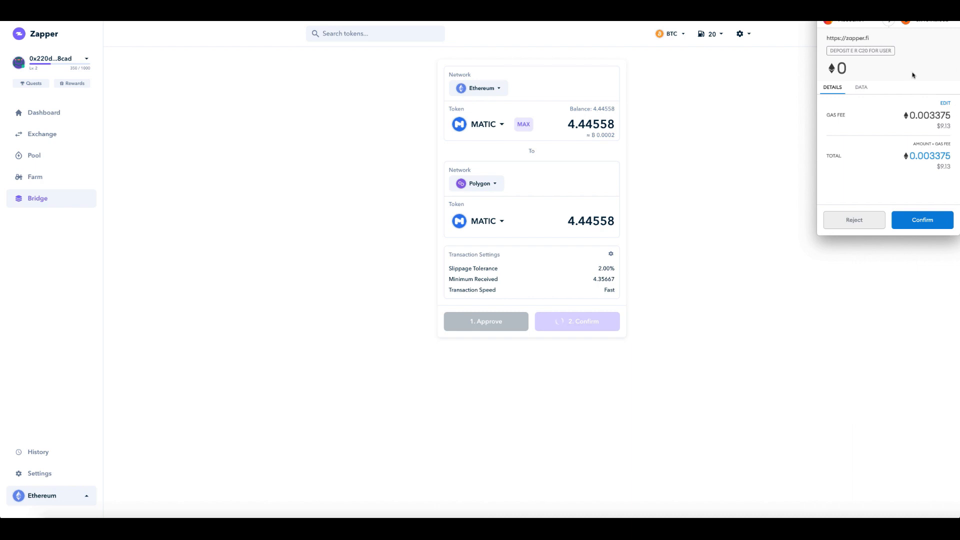
pyautogui.click(921, 220)
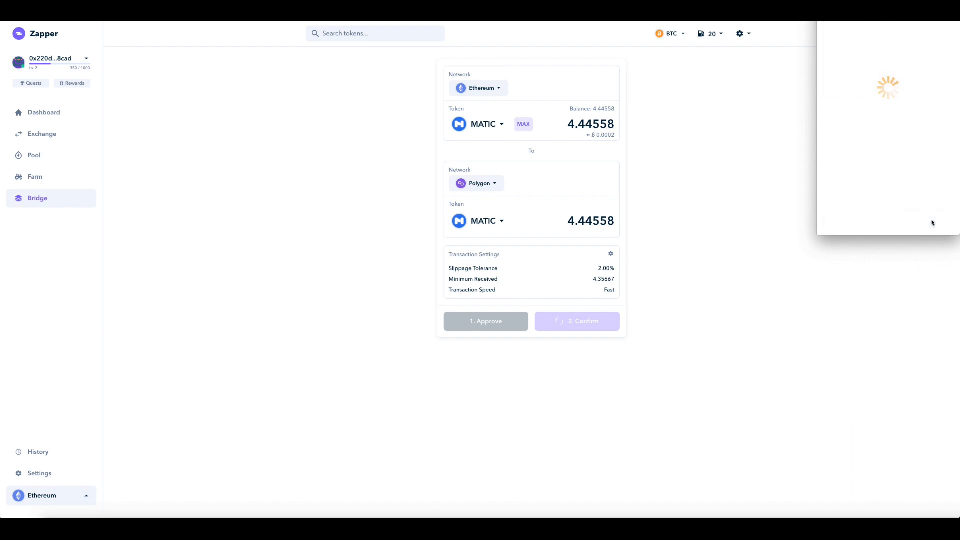
pyautogui.click(576, 321)
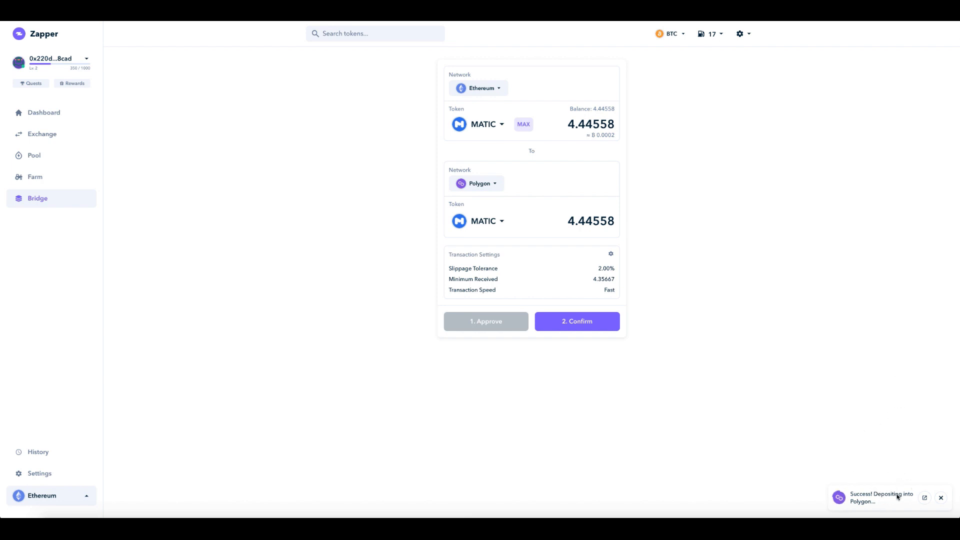
pyautogui.moveTo(679, 415)
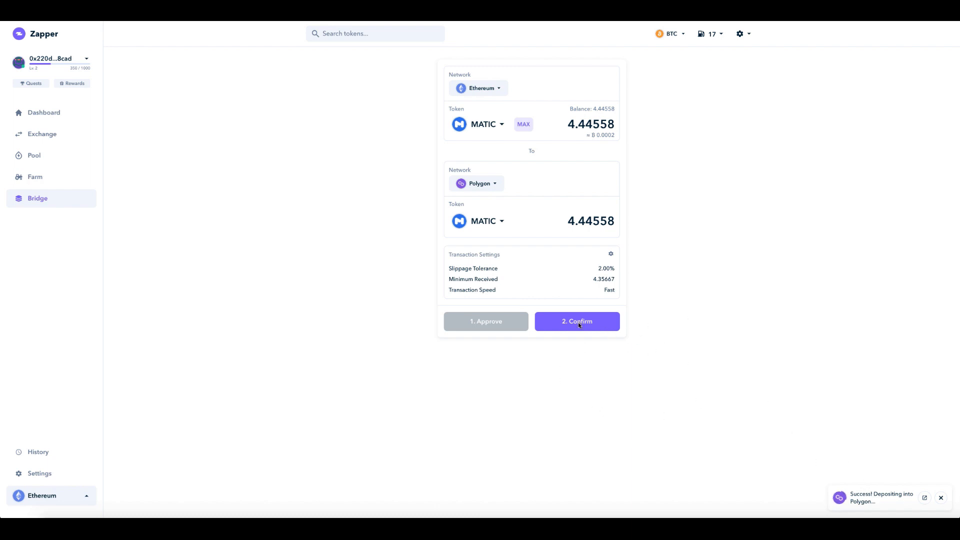
pyautogui.moveTo(580, 335)
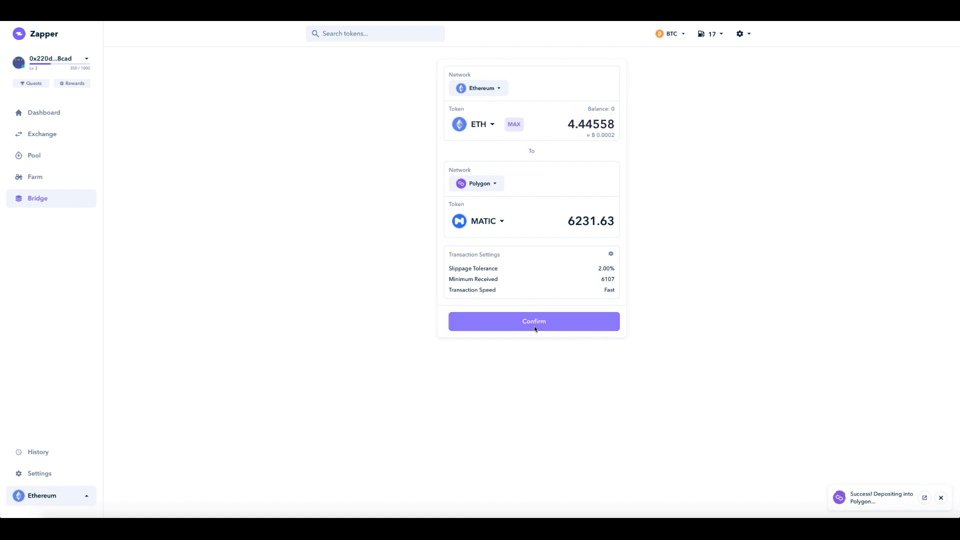
# Confirm the refreshed bridge form after the Polygon deposit success notice.
pyautogui.click(531, 321)
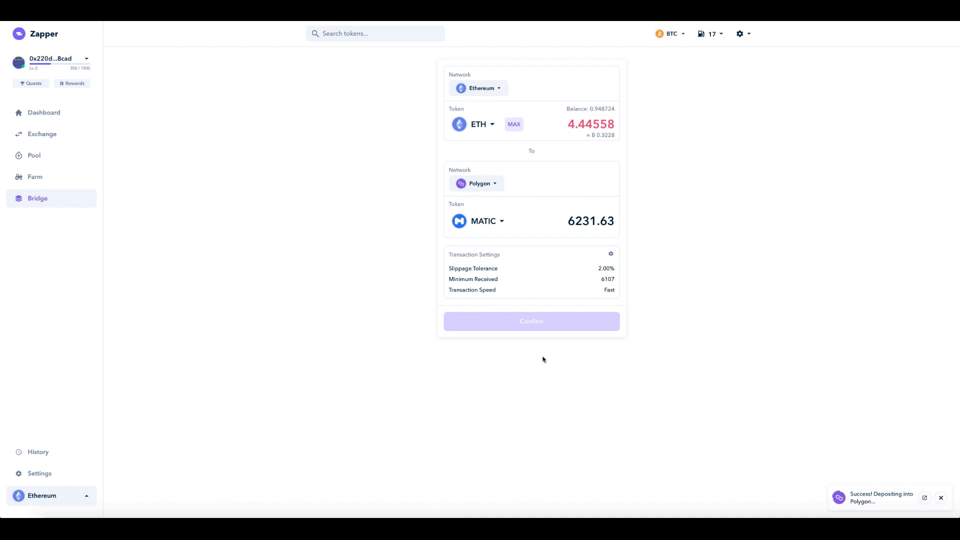
pyautogui.moveTo(544, 353)
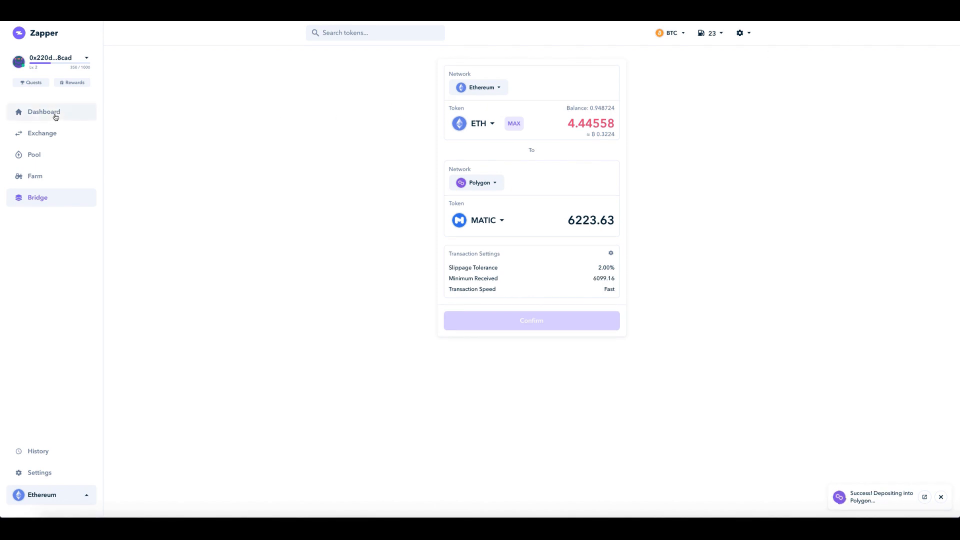
# Open the dashboard and switch the wallet network to Polygon (Matic Mainnet).
pyautogui.click(44, 112)
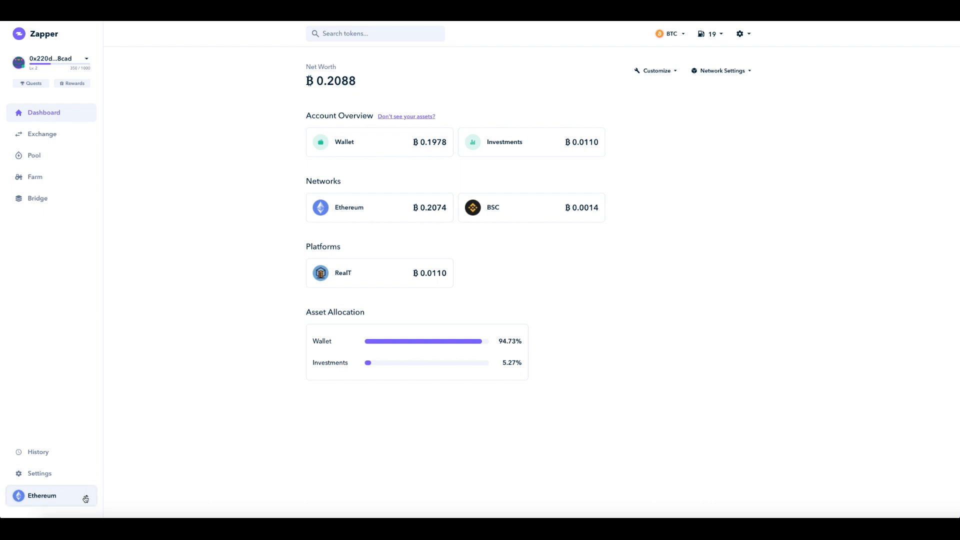
pyautogui.click(51, 495)
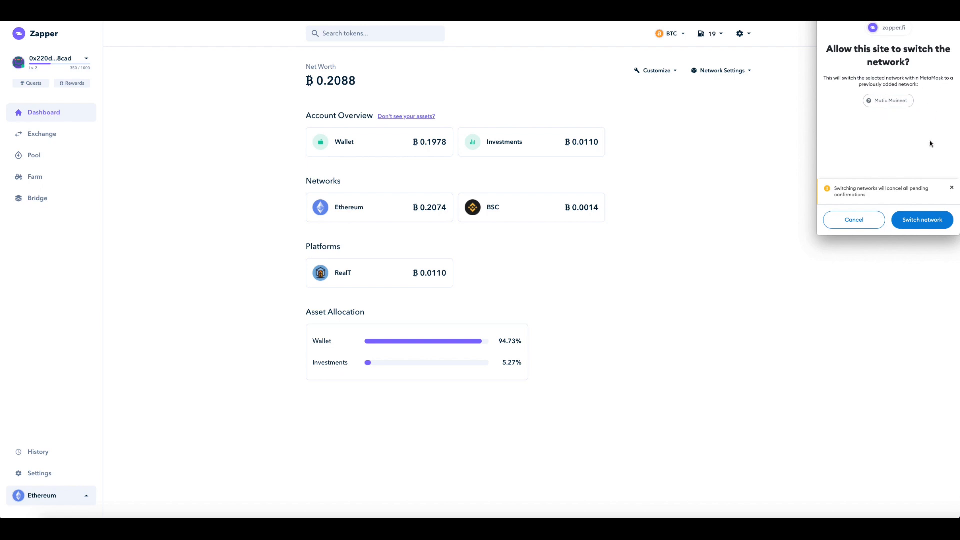
pyautogui.moveTo(922, 220)
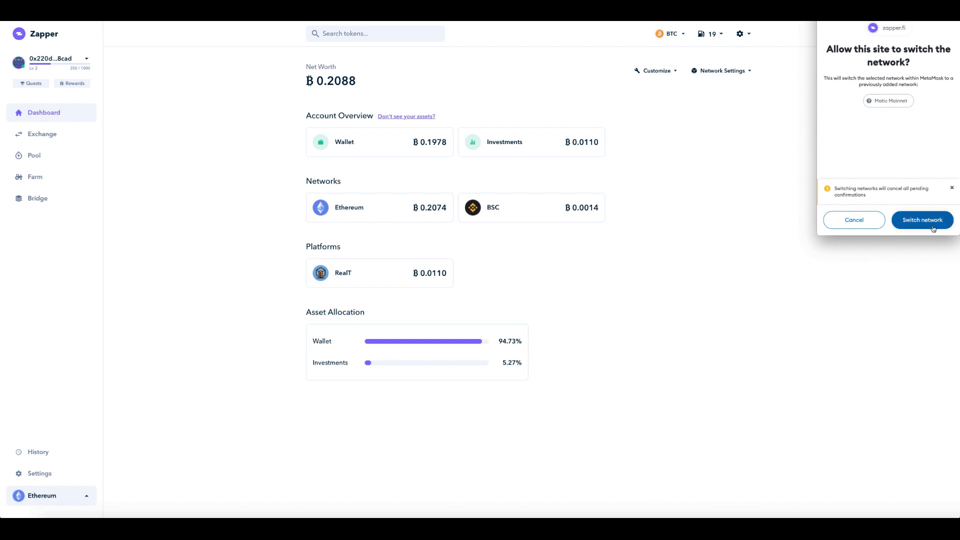
pyautogui.click(922, 220)
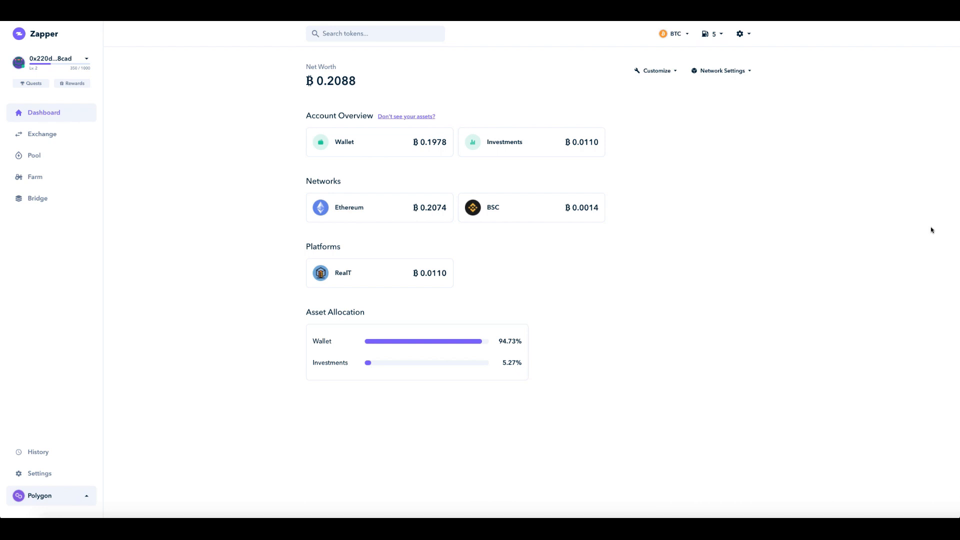
pyautogui.moveTo(724, 48)
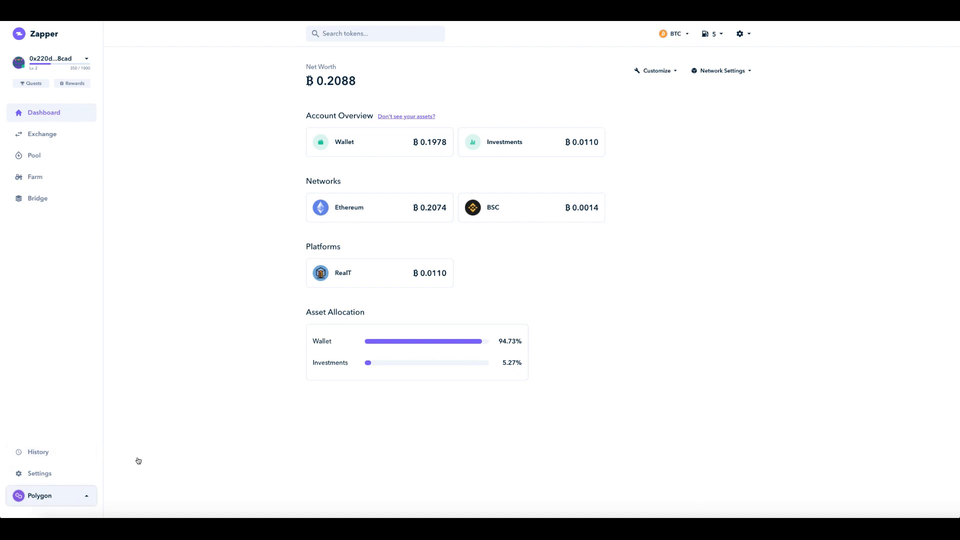
pyautogui.moveTo(356, 208)
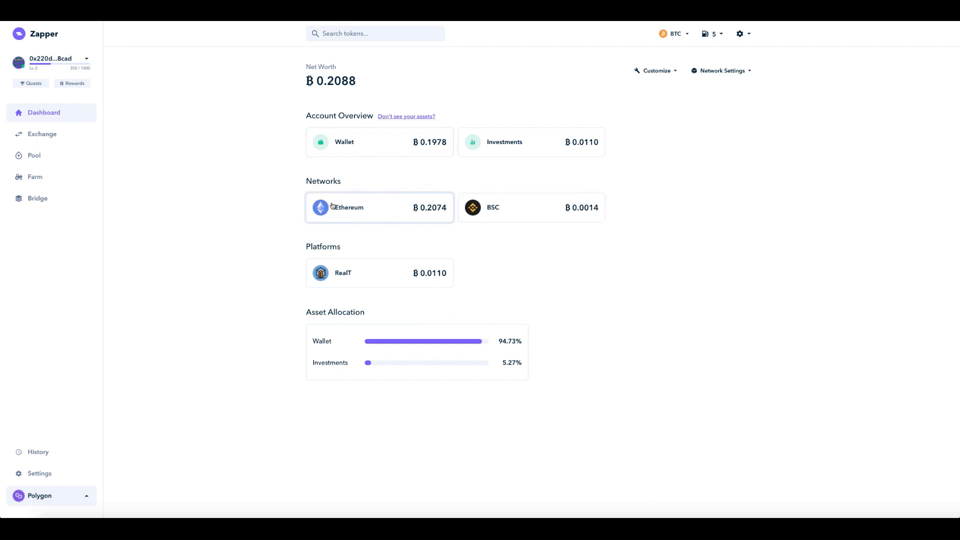
pyautogui.moveTo(41, 133)
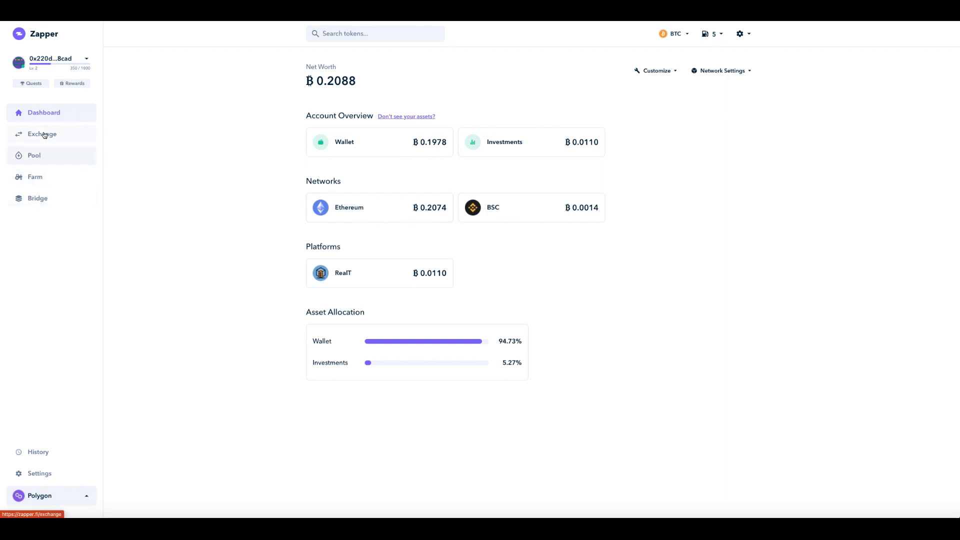
# Open Zapper's Exchange page with MATIC as the source token.
pyautogui.click(42, 134)
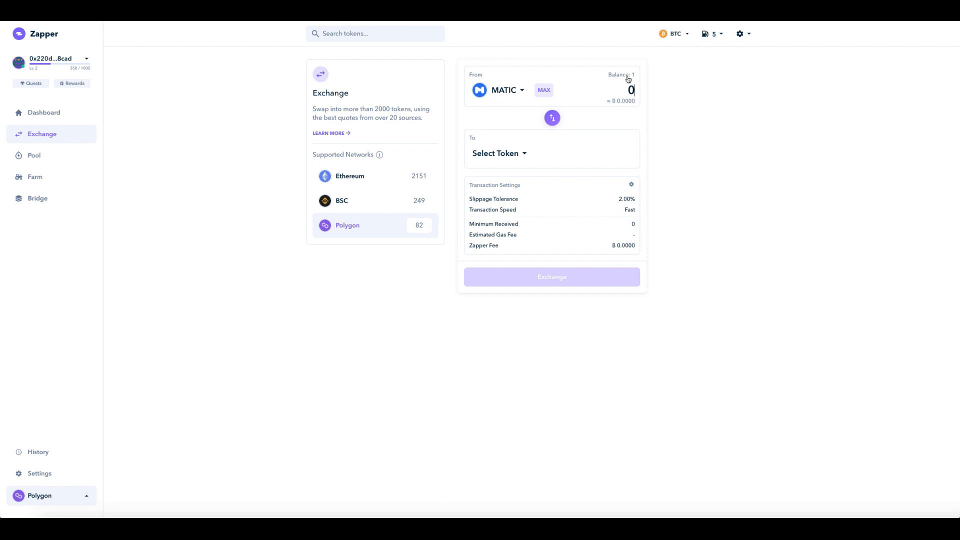
pyautogui.moveTo(511, 98)
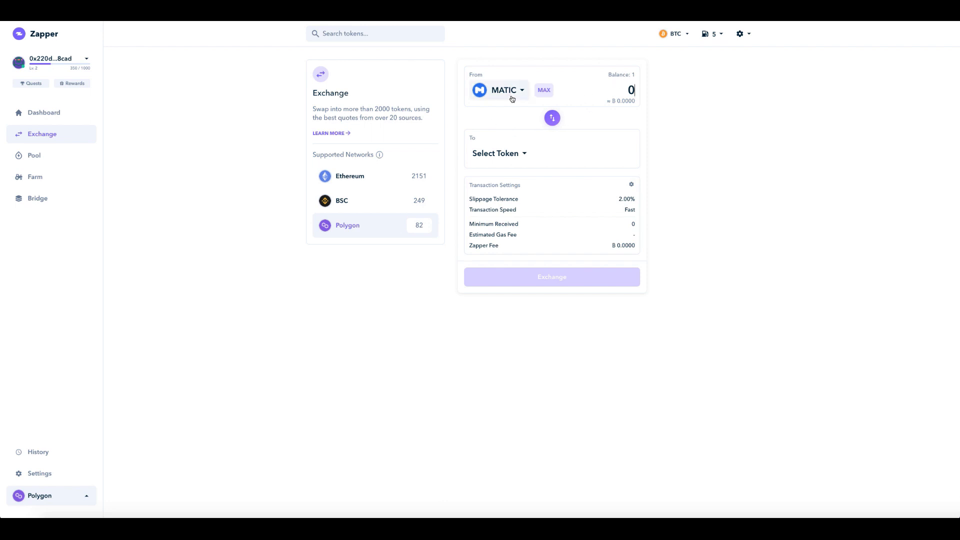
pyautogui.moveTo(723, 195)
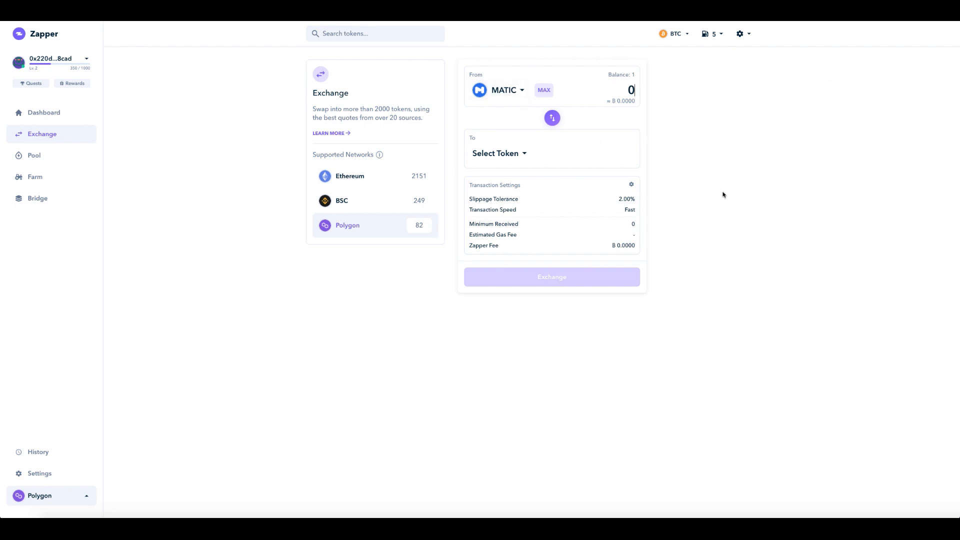
pyautogui.moveTo(692, 120)
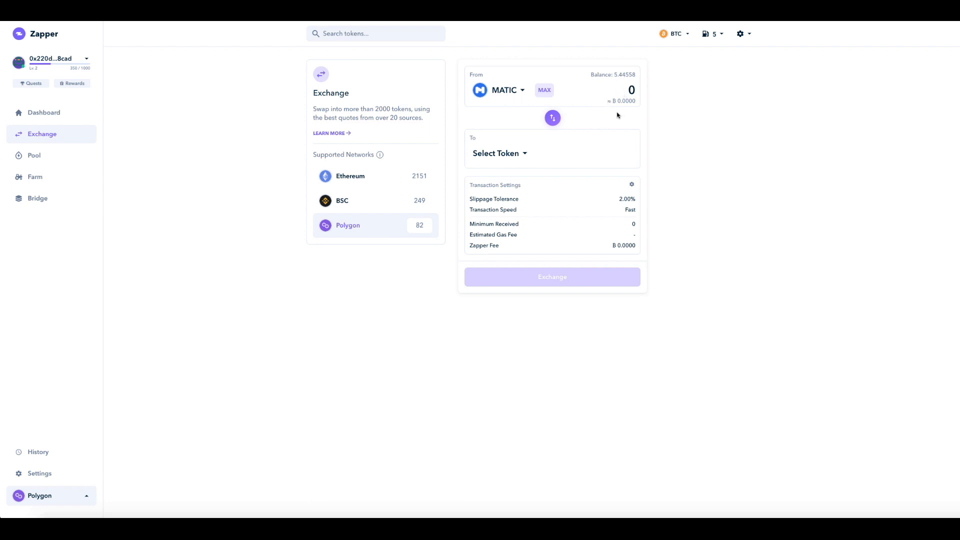
pyautogui.moveTo(624, 116)
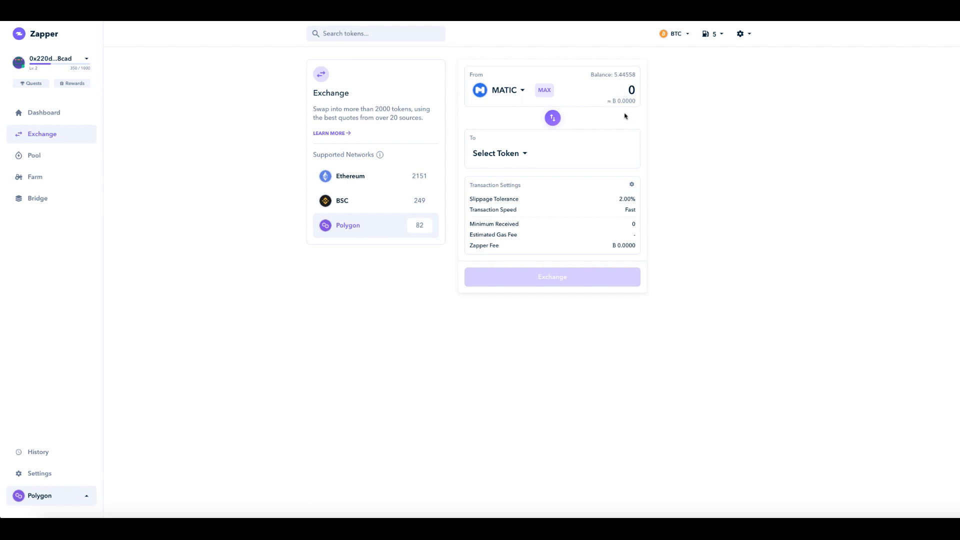
pyautogui.moveTo(614, 93)
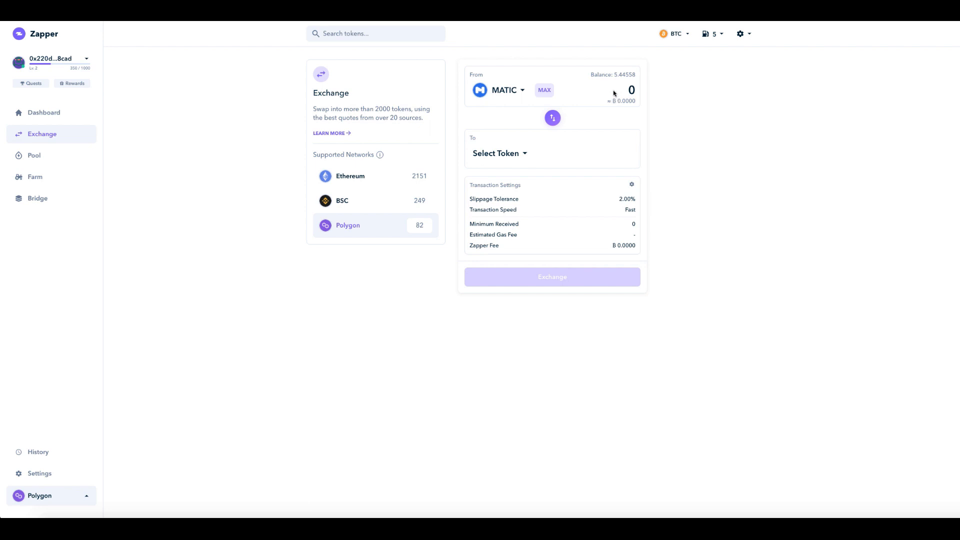
pyautogui.moveTo(564, 149)
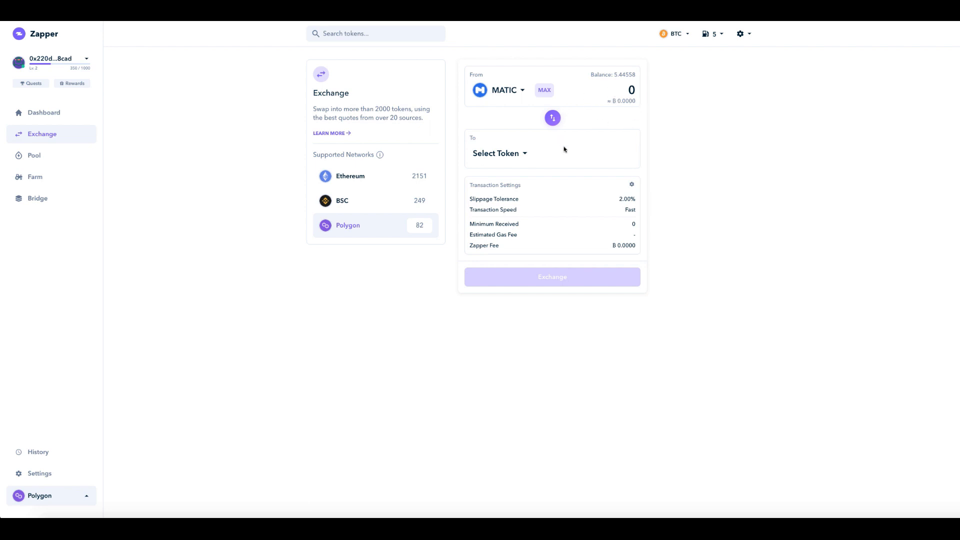
pyautogui.moveTo(605, 109)
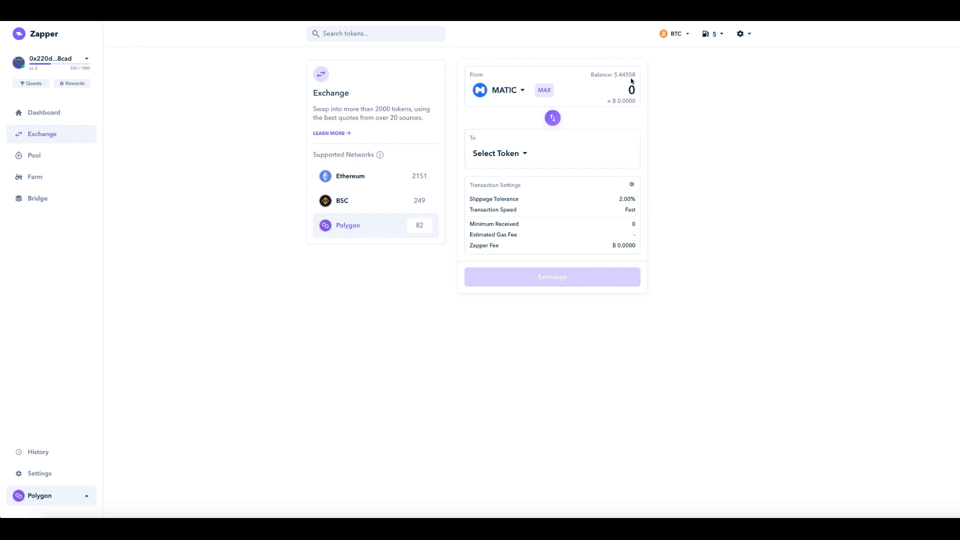
pyautogui.moveTo(424, 40)
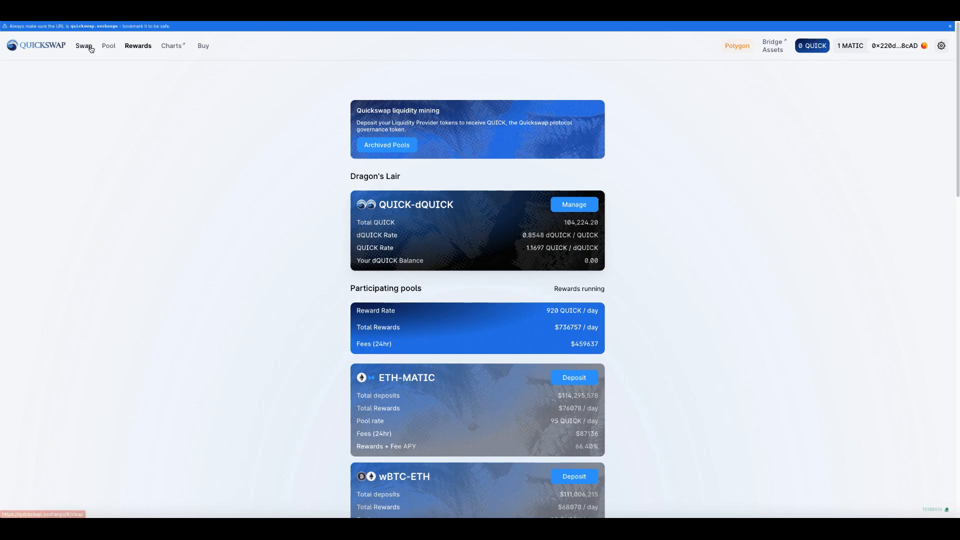
# Enter a 1 MATIC to DAI swap in QuickSwap and open its review.
pyautogui.click(84, 45)
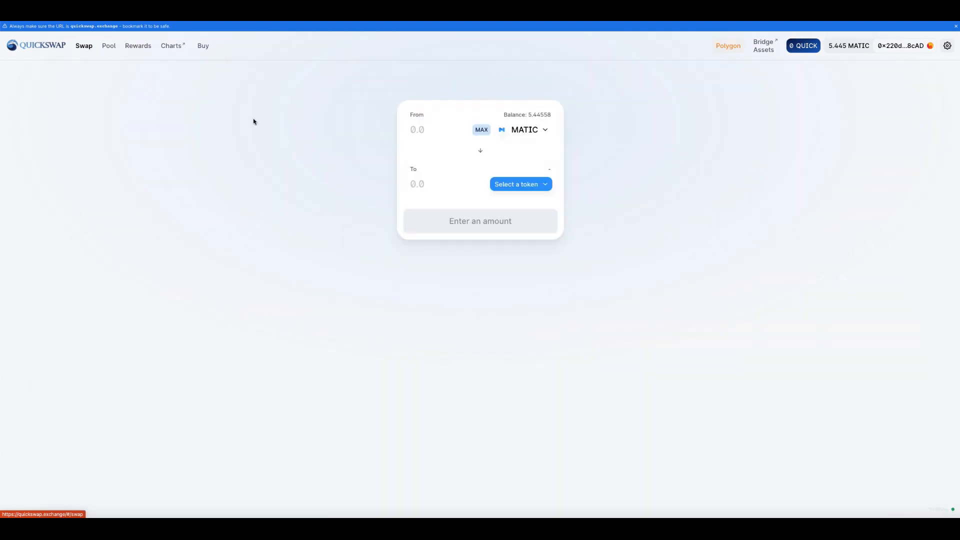
pyautogui.moveTo(518, 148)
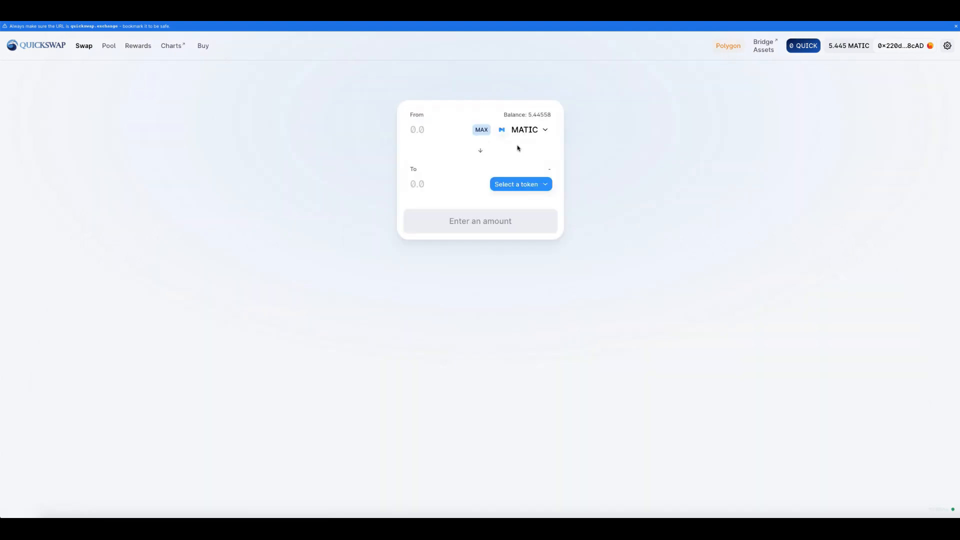
pyautogui.moveTo(453, 145)
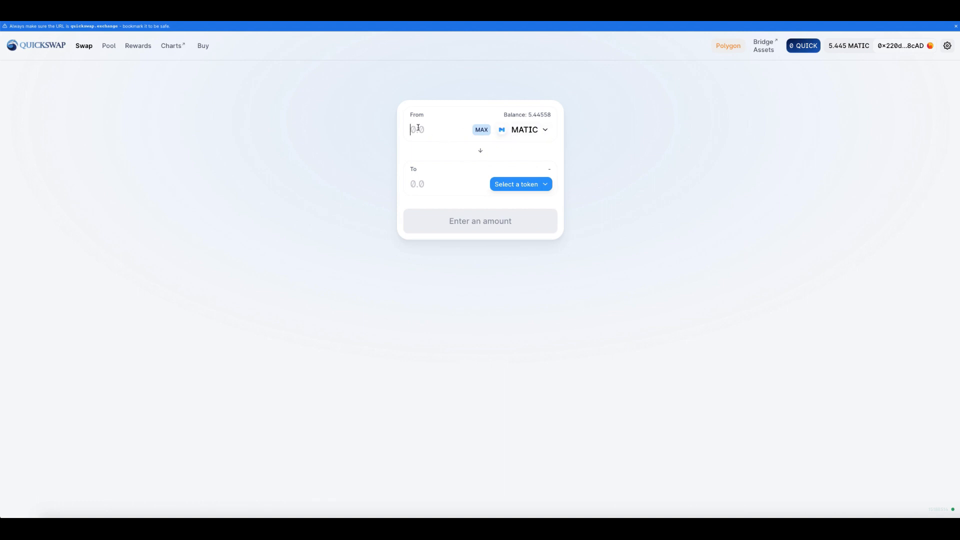
pyautogui.write('1')
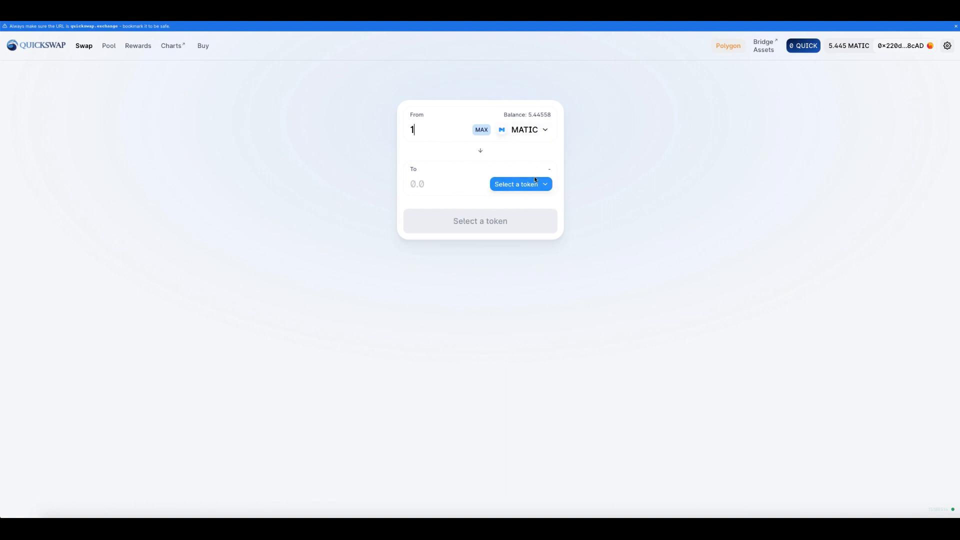
pyautogui.click(516, 184)
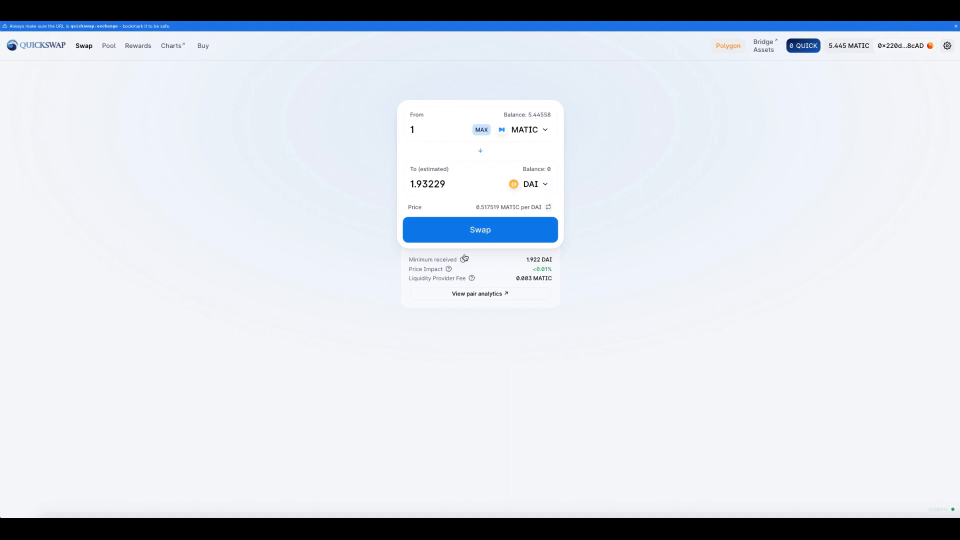
pyautogui.click(480, 230)
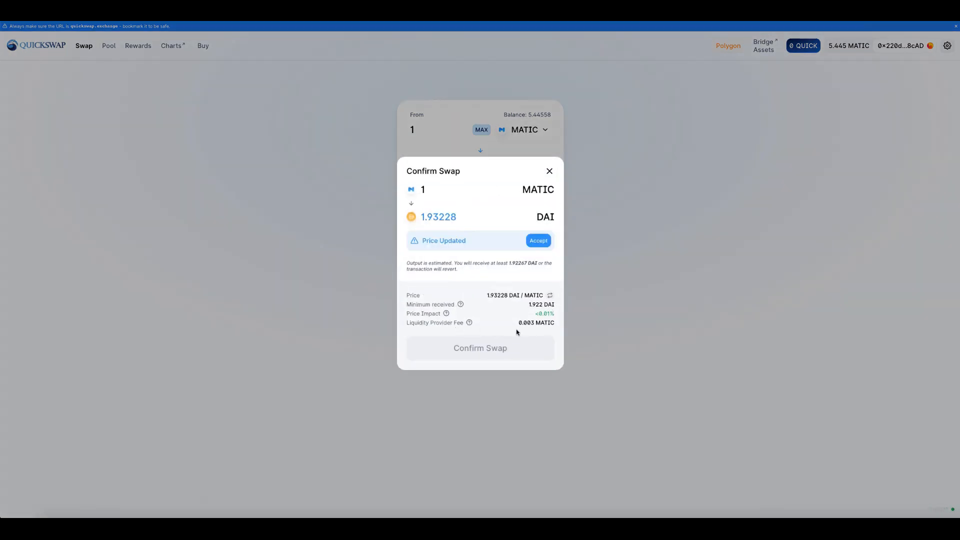
# Accept the price update and confirm the 1 MATIC for 1.93228 DAI swap in MetaMask.
pyautogui.click(537, 240)
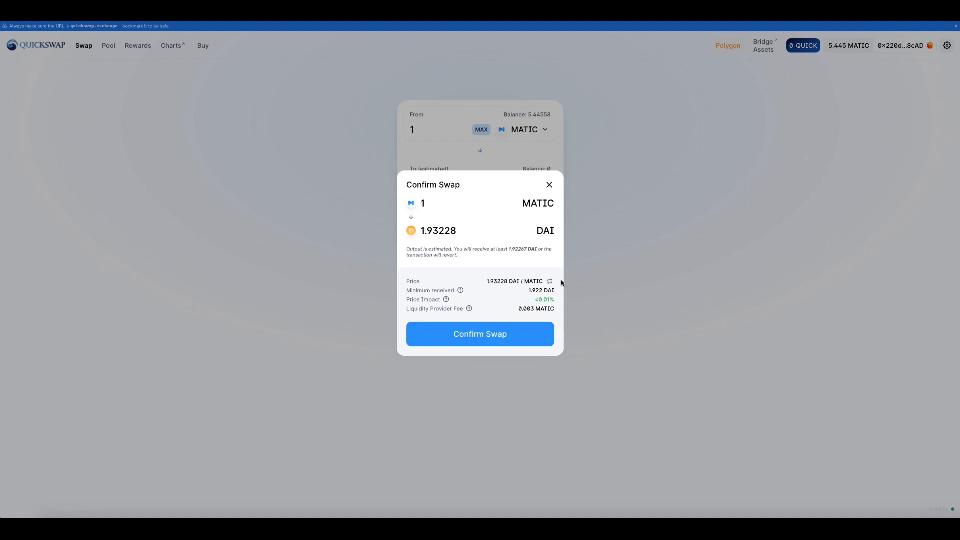
pyautogui.moveTo(536, 315)
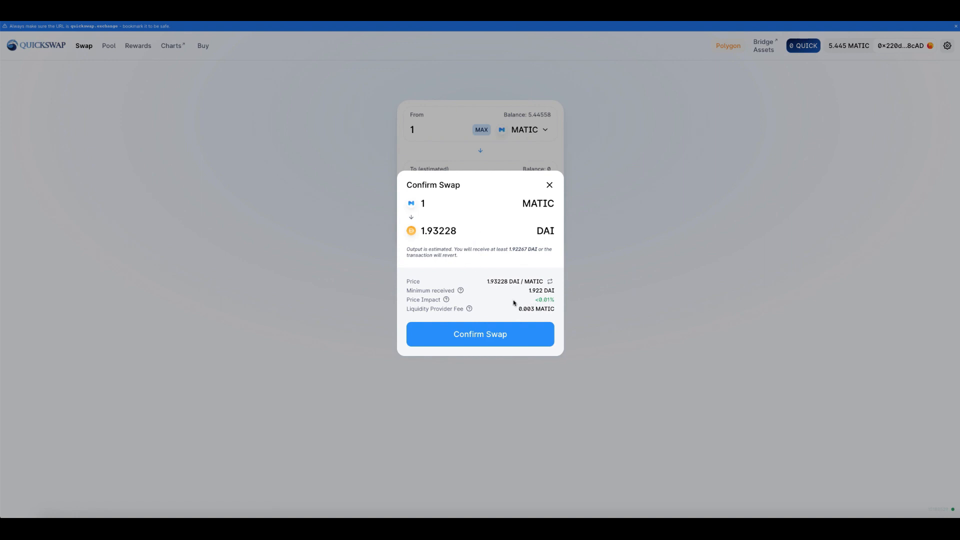
pyautogui.click(479, 334)
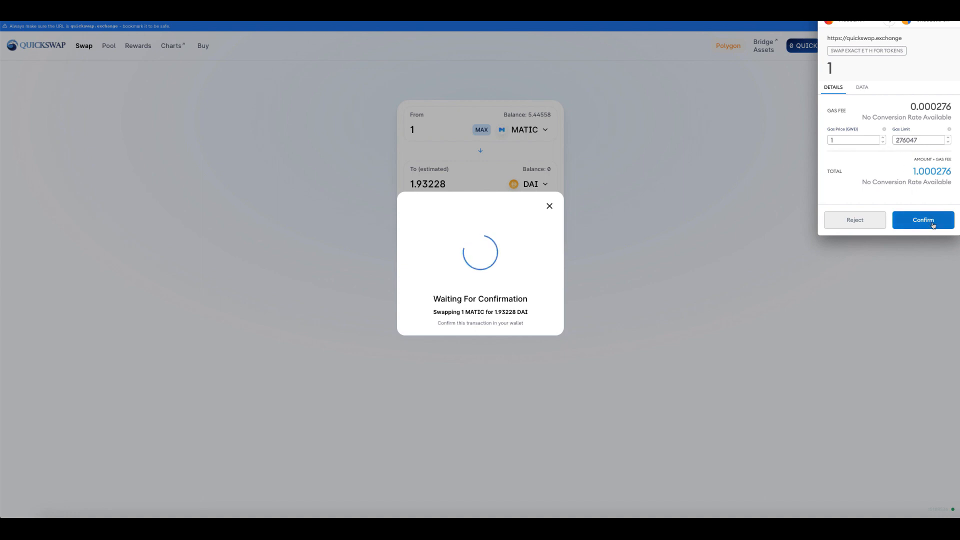
pyautogui.click(923, 220)
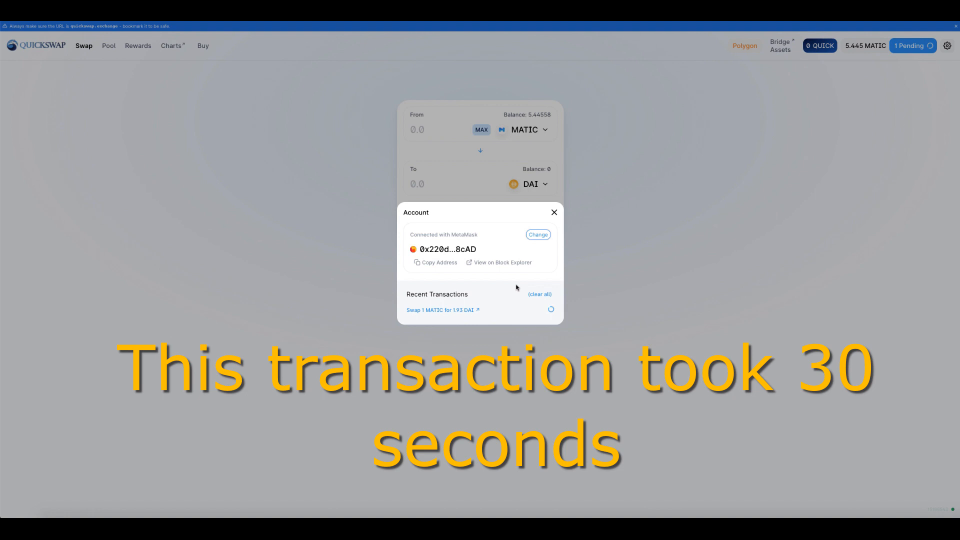
pyautogui.click(502, 262)
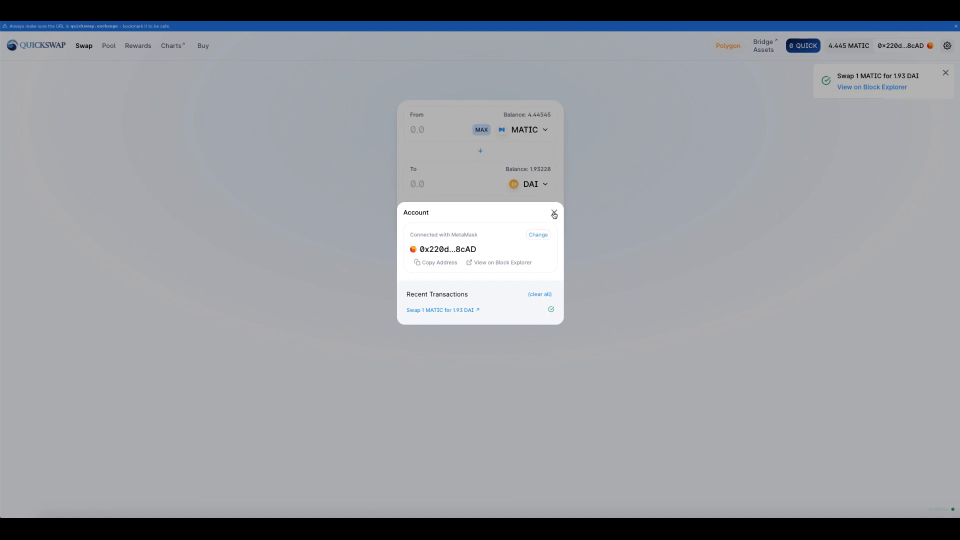
# Close the Account dialog once balances show 4.44545 MATIC and 1.93228 DAI.
pyautogui.click(553, 212)
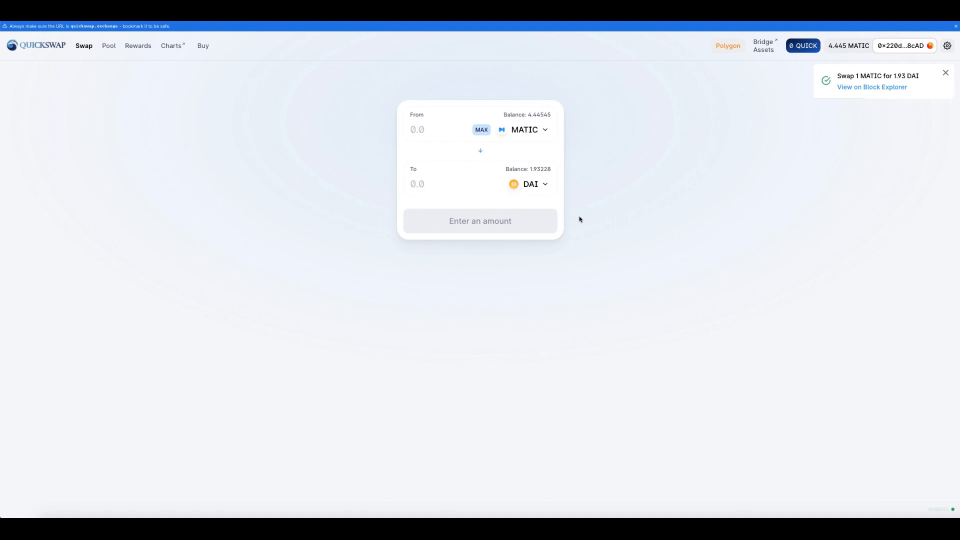
pyautogui.moveTo(578, 216)
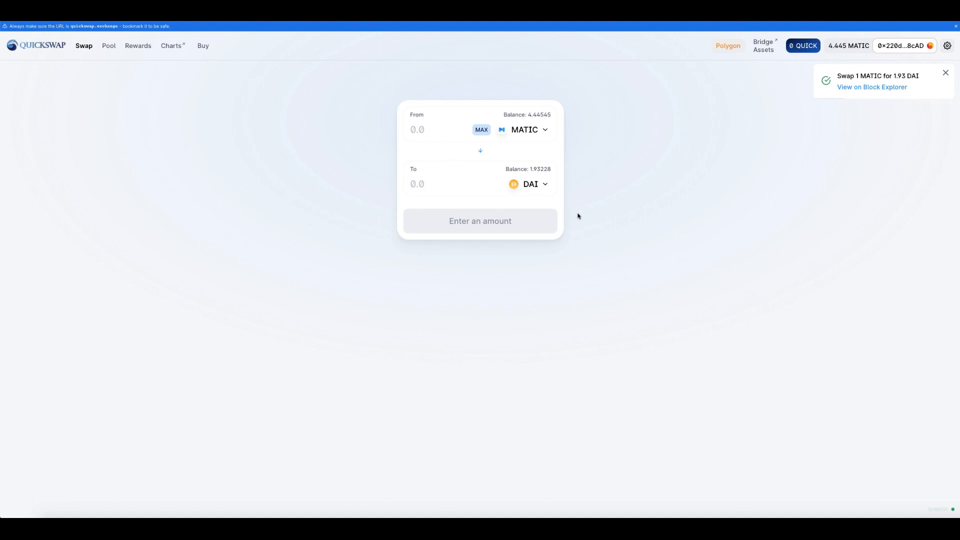
pyautogui.moveTo(590, 178)
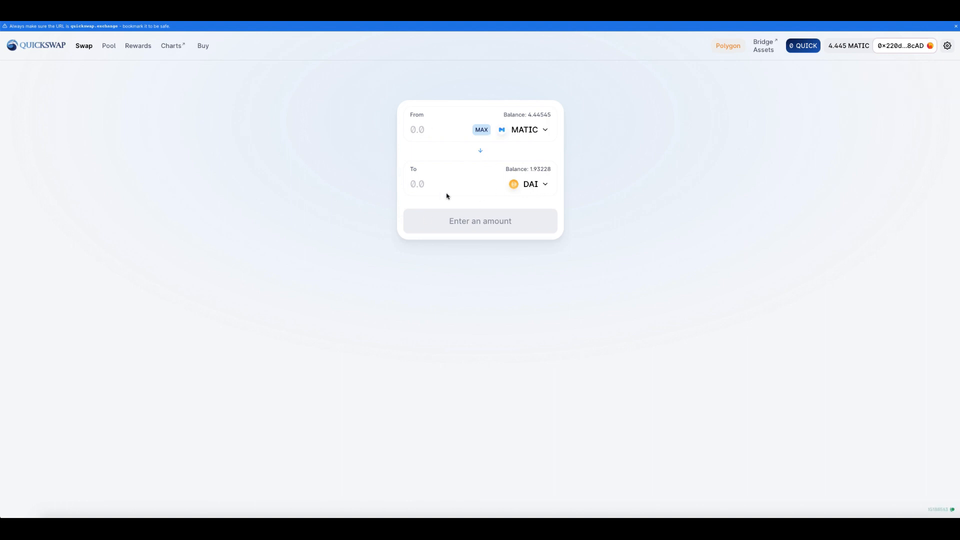
pyautogui.moveTo(464, 198)
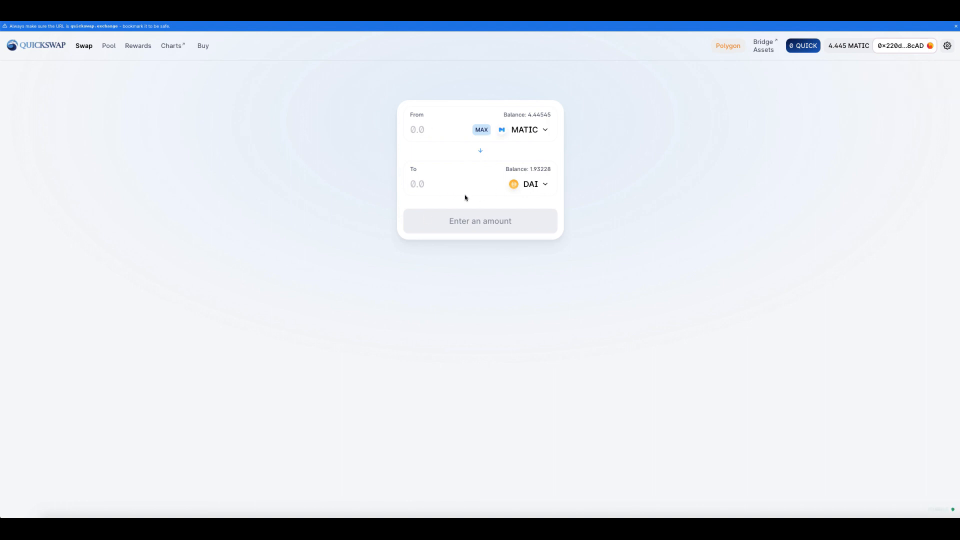
pyautogui.moveTo(471, 199)
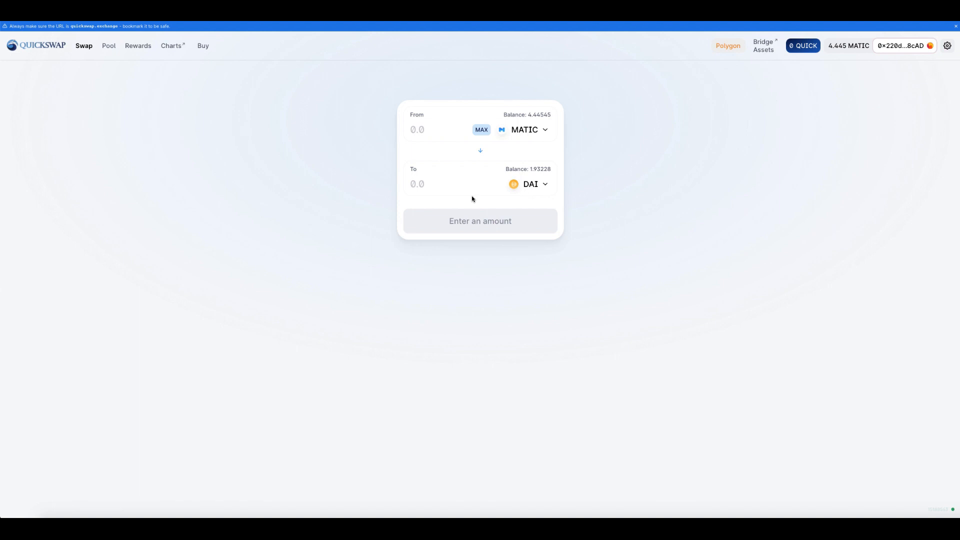
pyautogui.moveTo(359, 197)
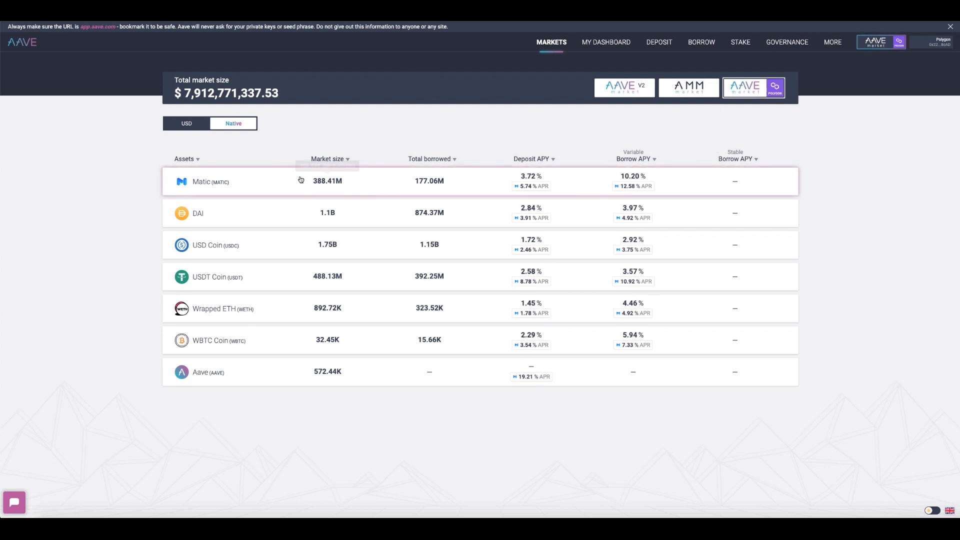
pyautogui.moveTo(245, 217)
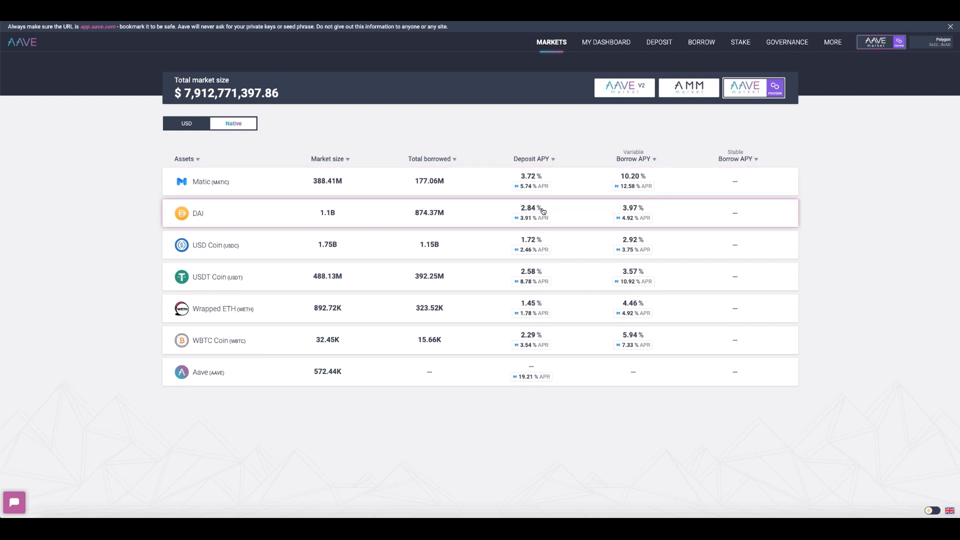
pyautogui.moveTo(532, 218)
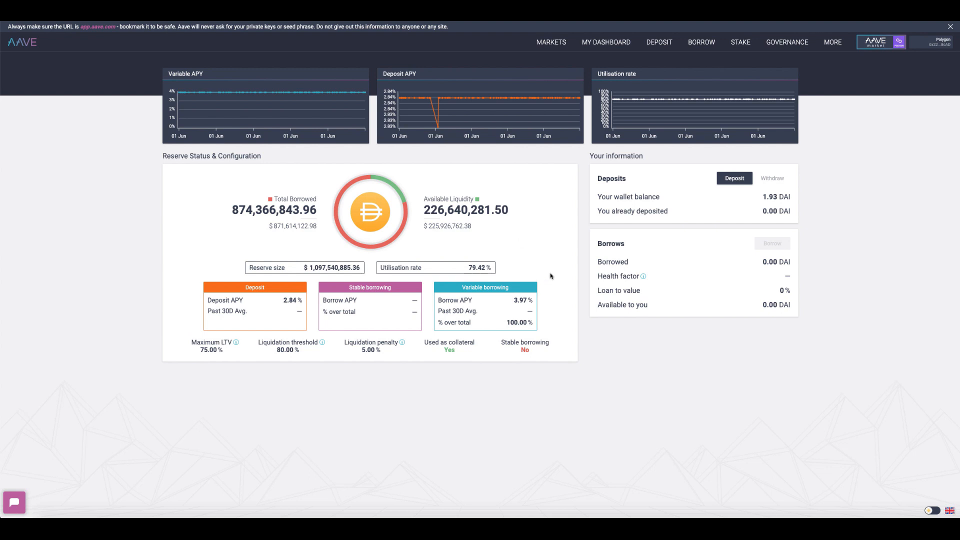
pyautogui.moveTo(531, 270)
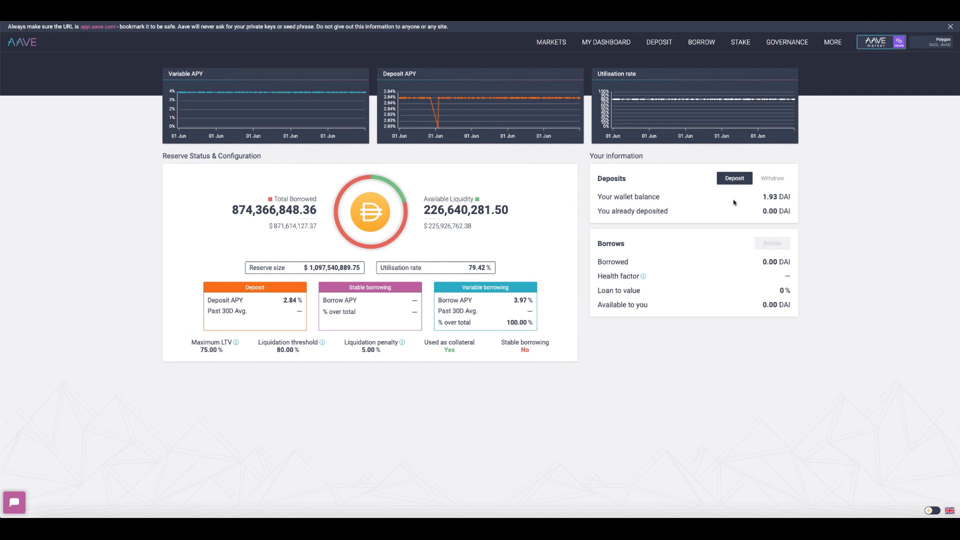
# Deposit the maximum 1.93228 DAI, approving Aave spending and confirming both transactions in MetaMask.
pyautogui.click(734, 178)
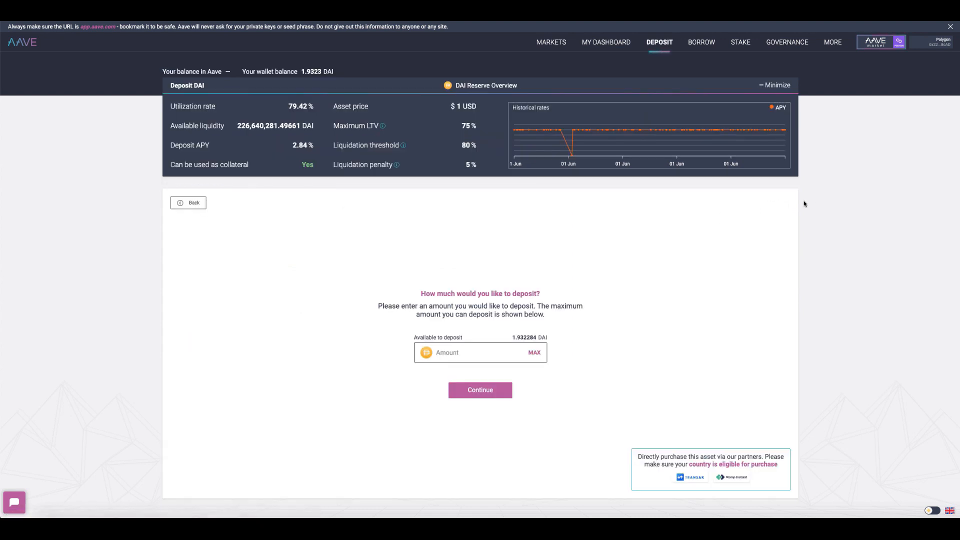
pyautogui.click(534, 352)
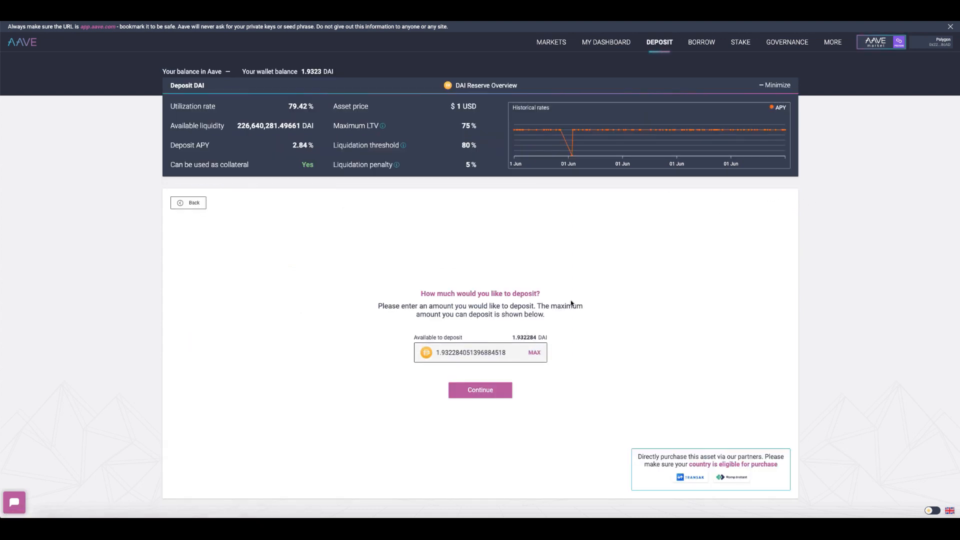
pyautogui.click(479, 390)
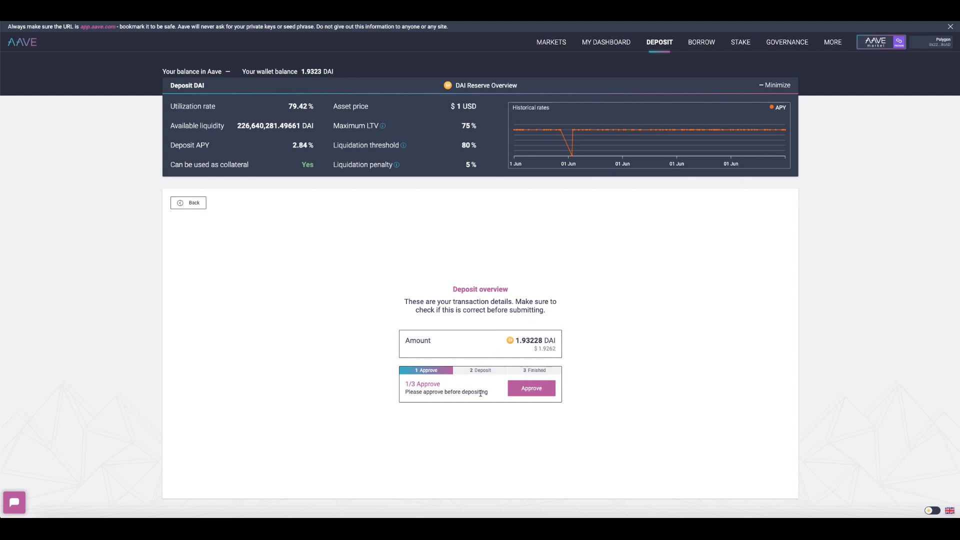
pyautogui.click(530, 388)
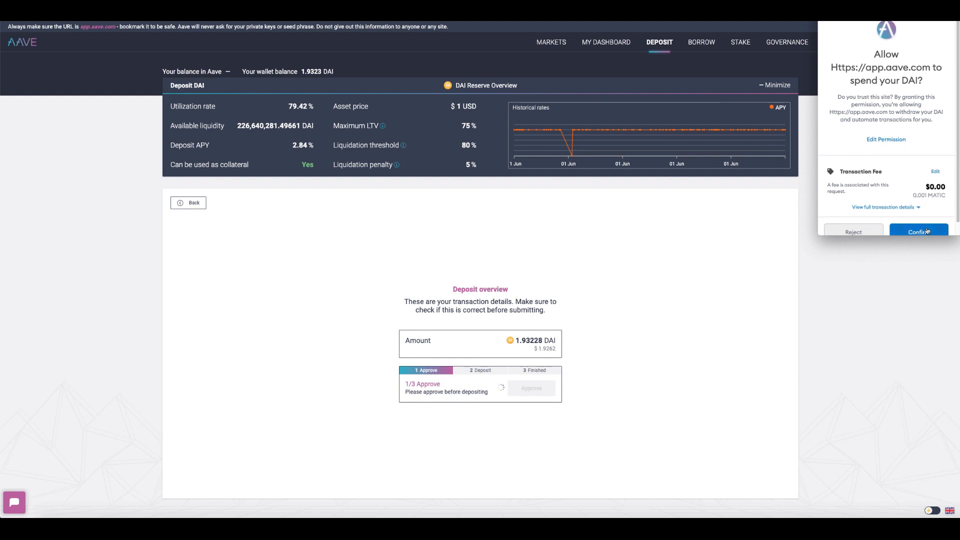
pyautogui.click(918, 232)
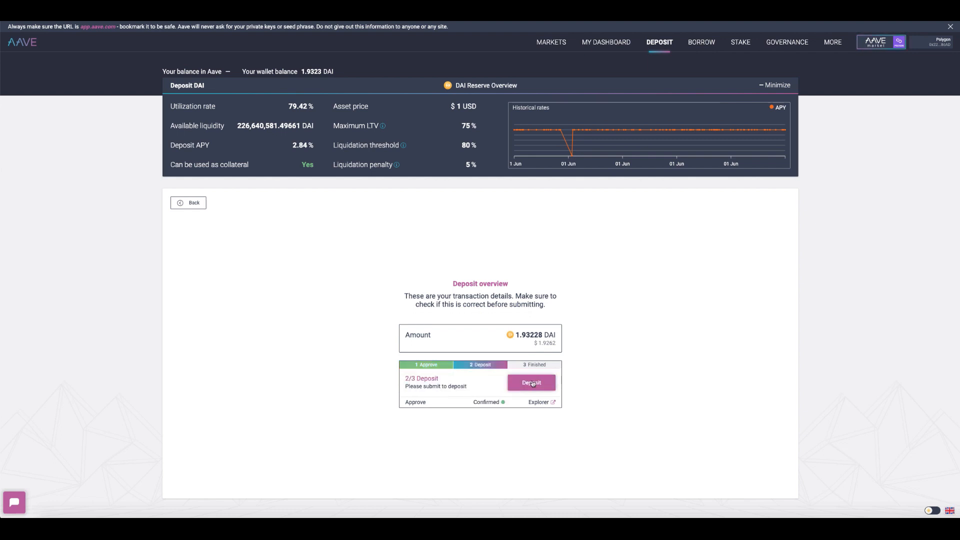
pyautogui.click(530, 383)
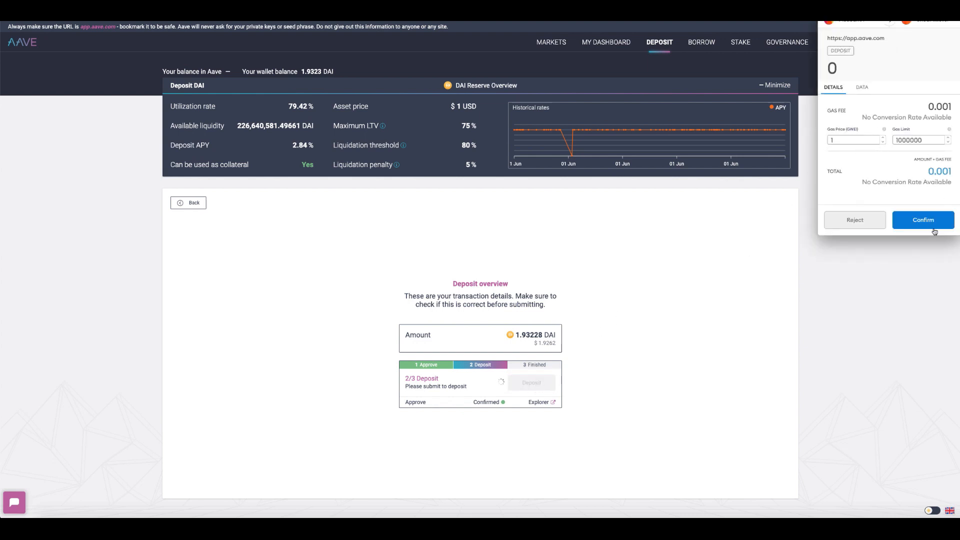
pyautogui.click(922, 219)
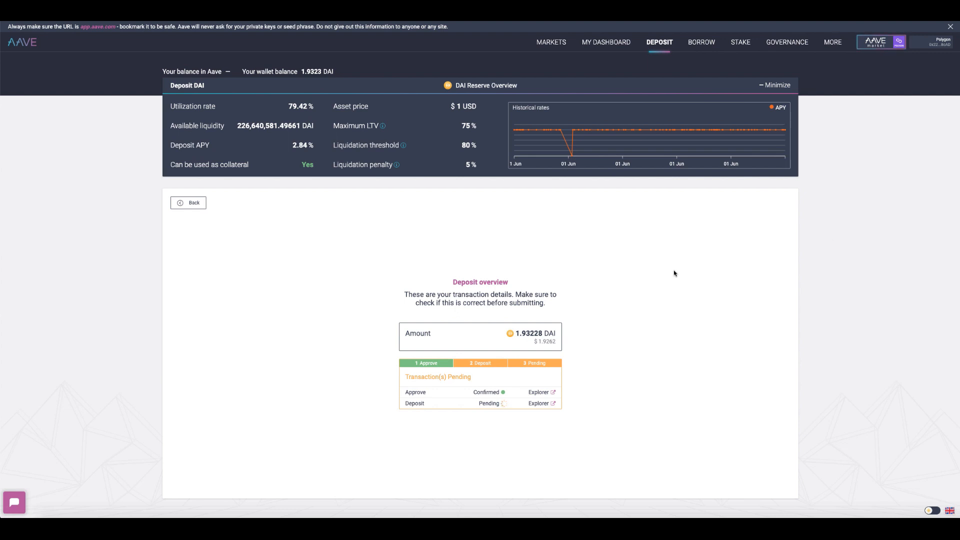
pyautogui.moveTo(684, 270)
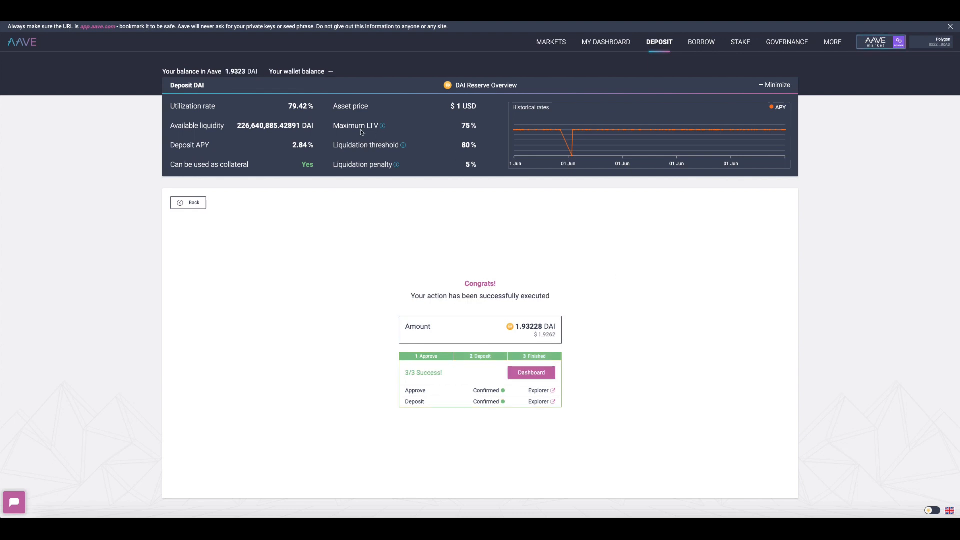
pyautogui.moveTo(518, 239)
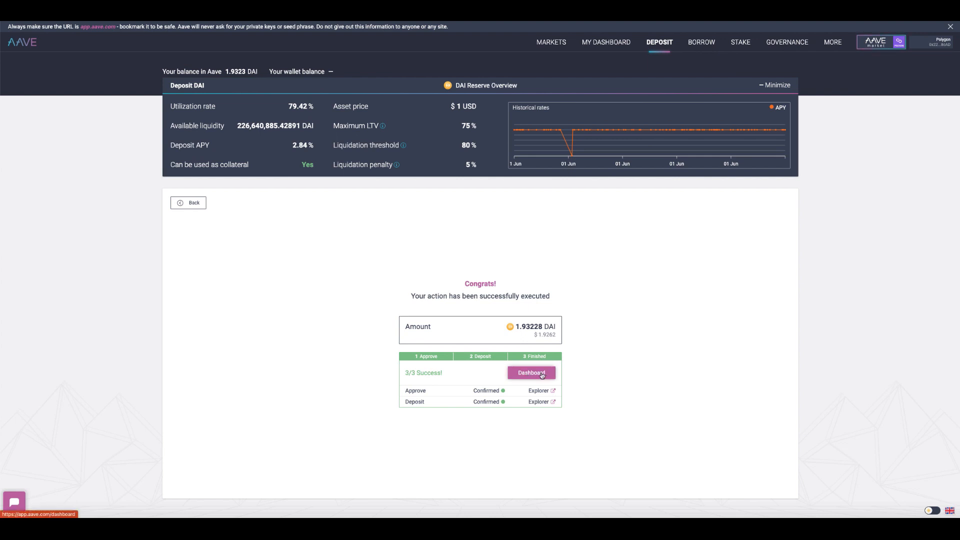
# View the 1.932 DAI deposit at 2.84% APY and try claiming the reward.
pyautogui.click(530, 373)
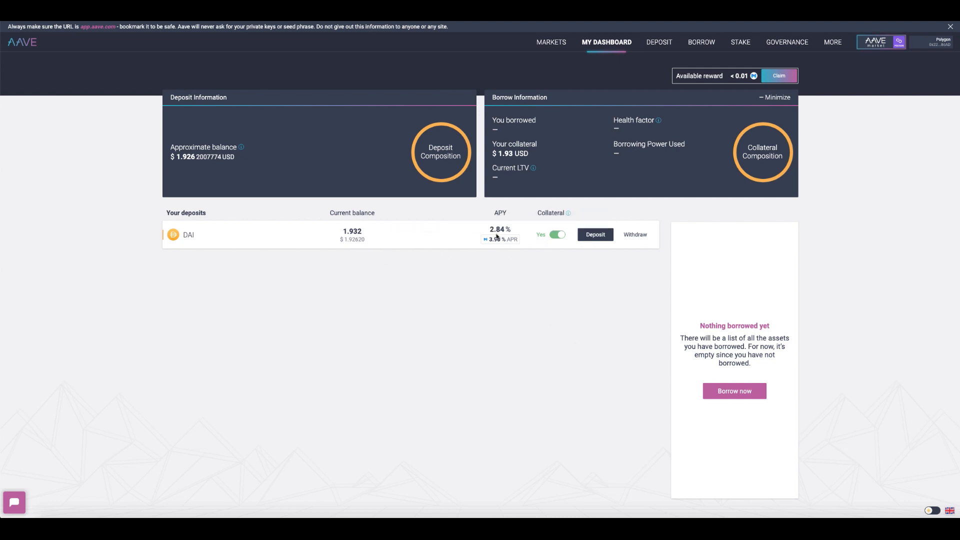
pyautogui.moveTo(507, 285)
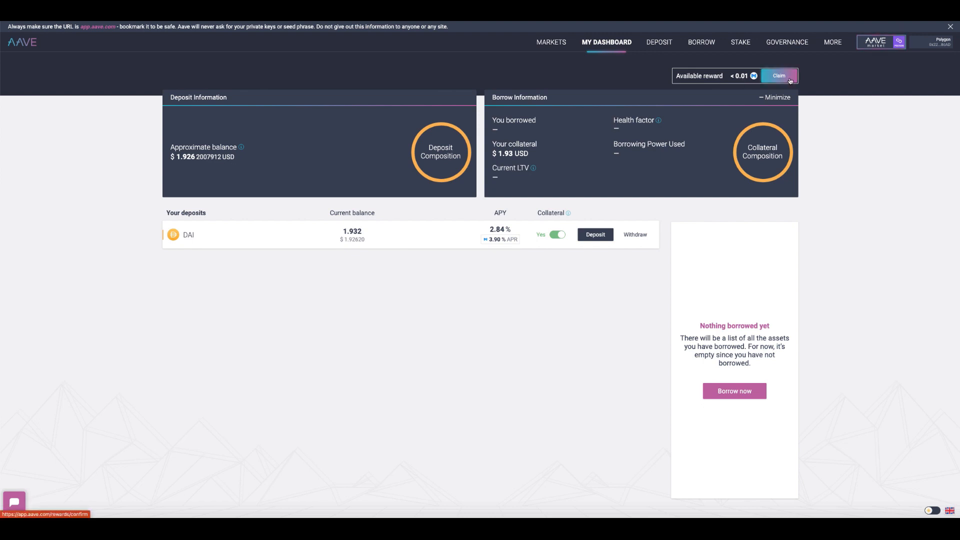
pyautogui.click(778, 75)
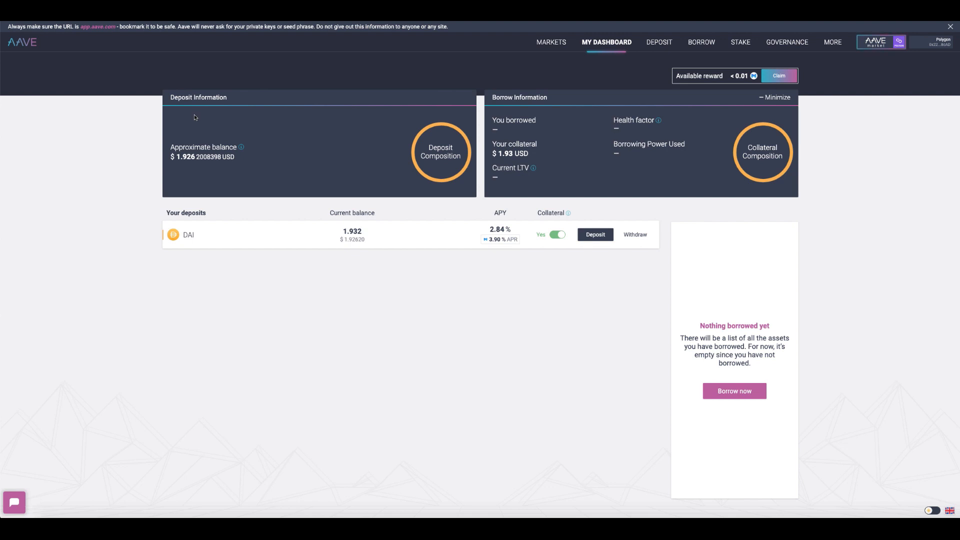
pyautogui.moveTo(211, 125)
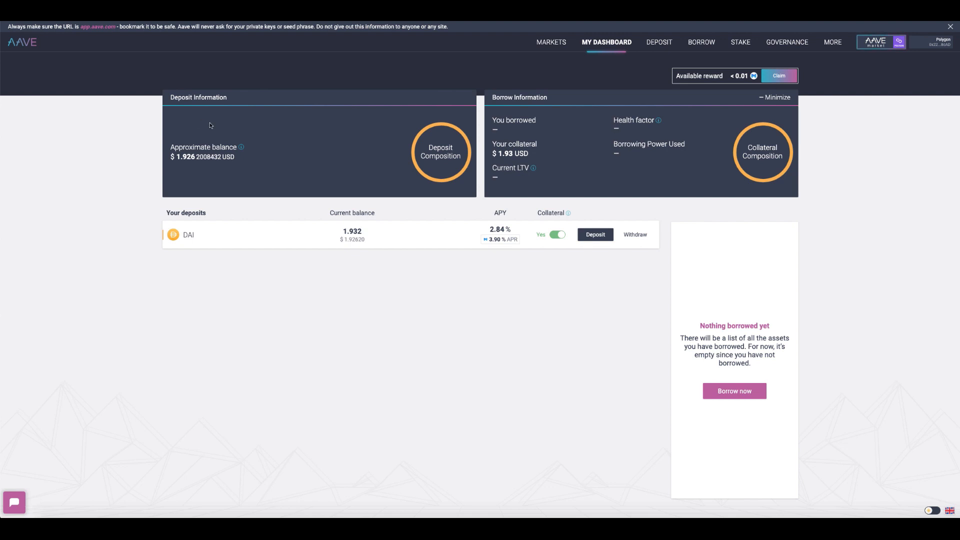